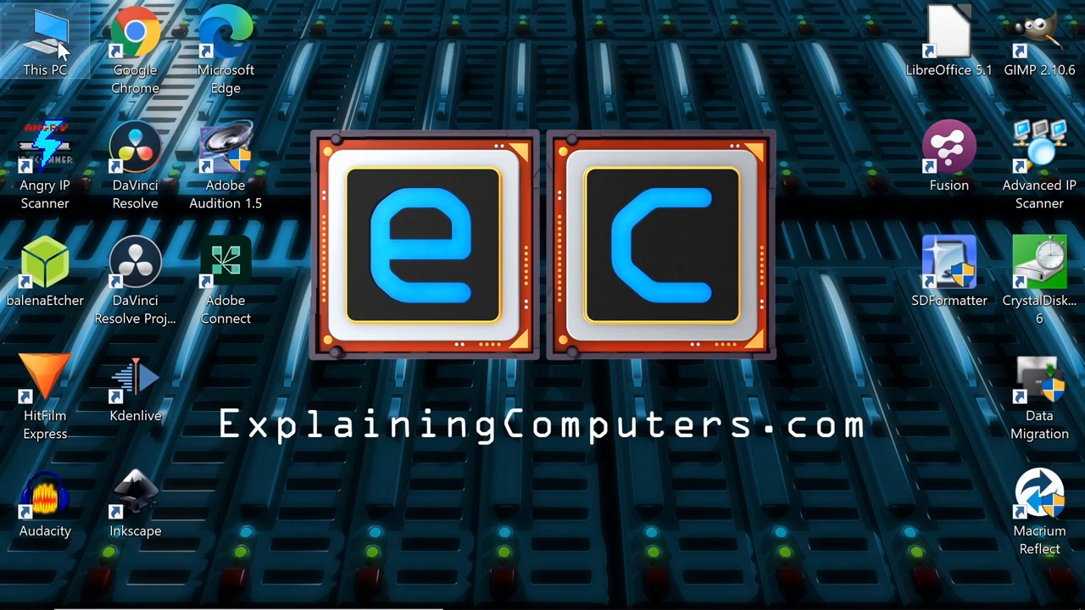
Launch Computer Management from the desktop shortcut
double_click(45, 41)
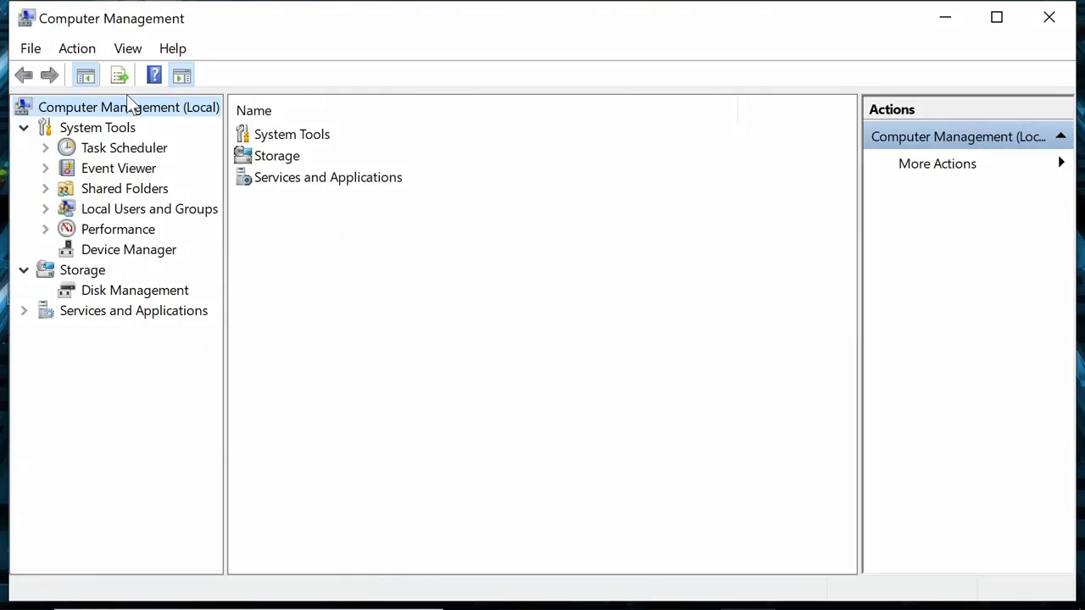
In Disk Management, initialise the 9314 GB Disk 1 as GPT
click(134, 290)
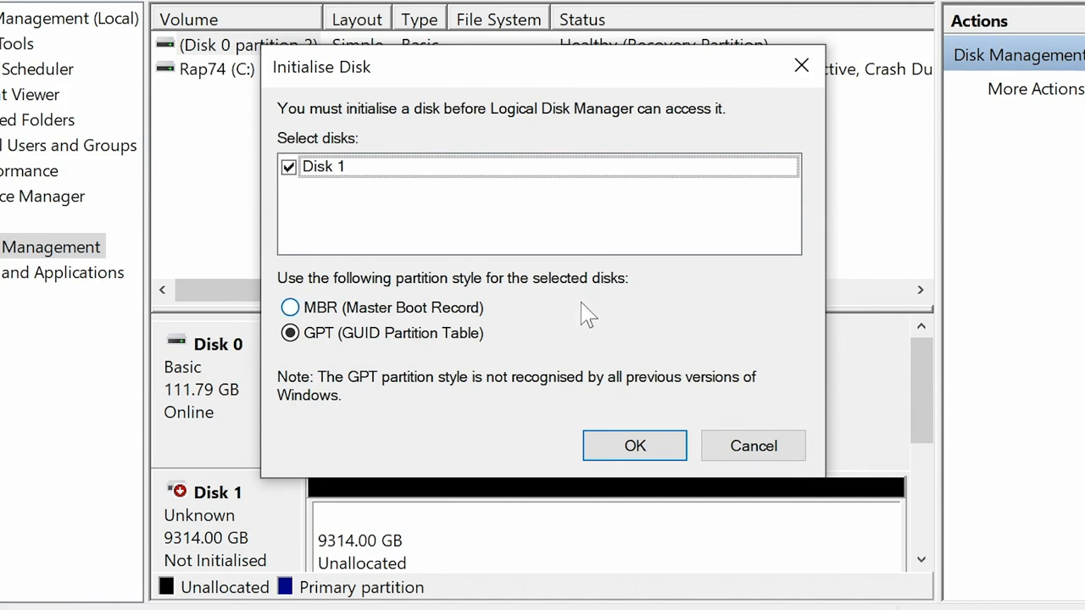
mouse_move(512, 314)
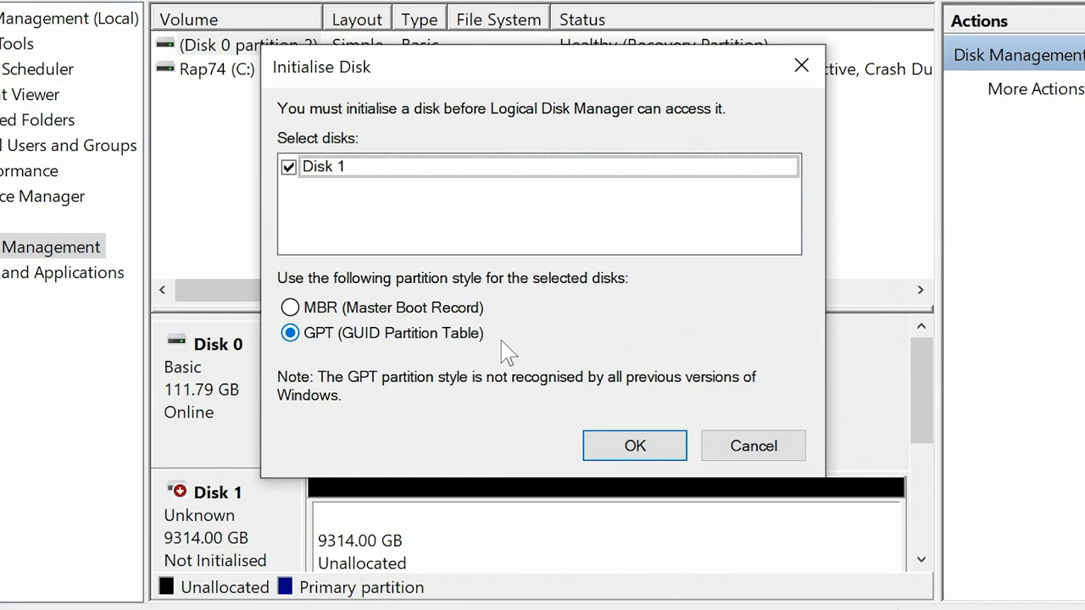
click(634, 444)
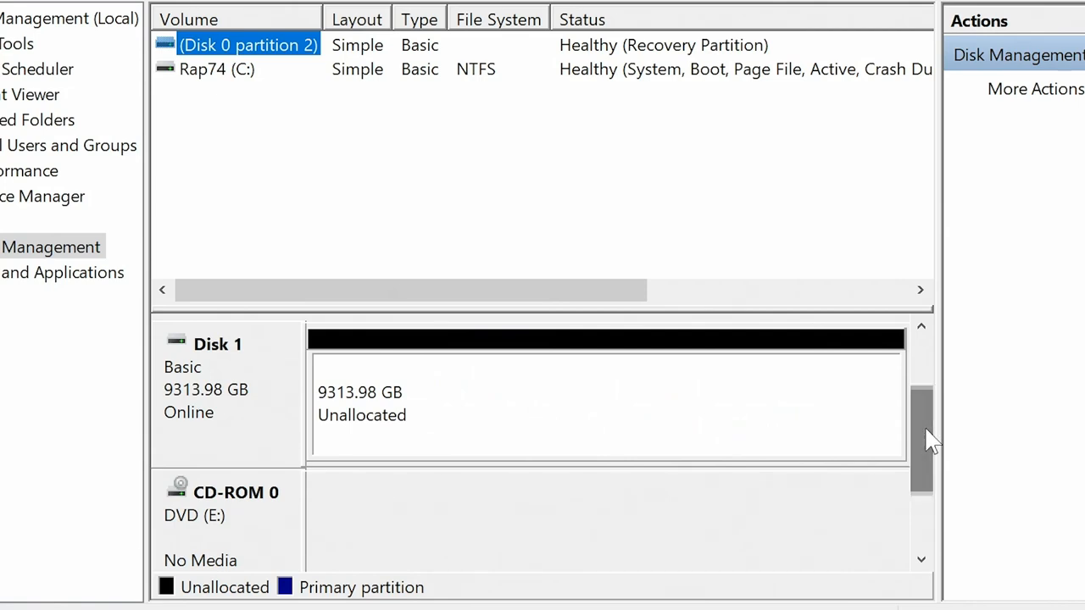
mouse_move(568, 377)
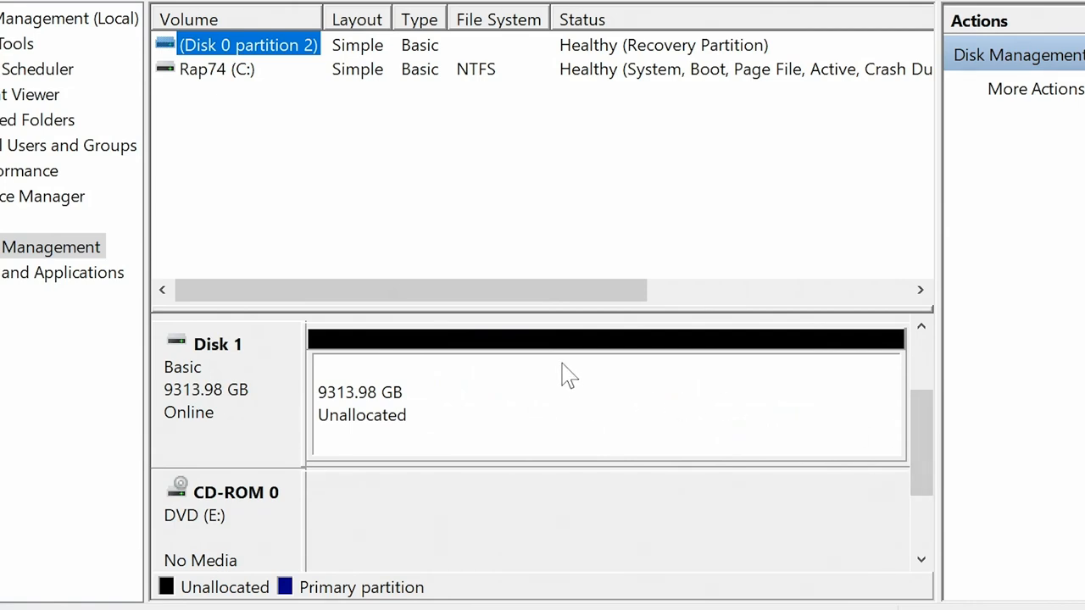
Start a New Simple Volume on Disk 1 at maximum 9537518 MB with drive letter D
right_click(568, 377)
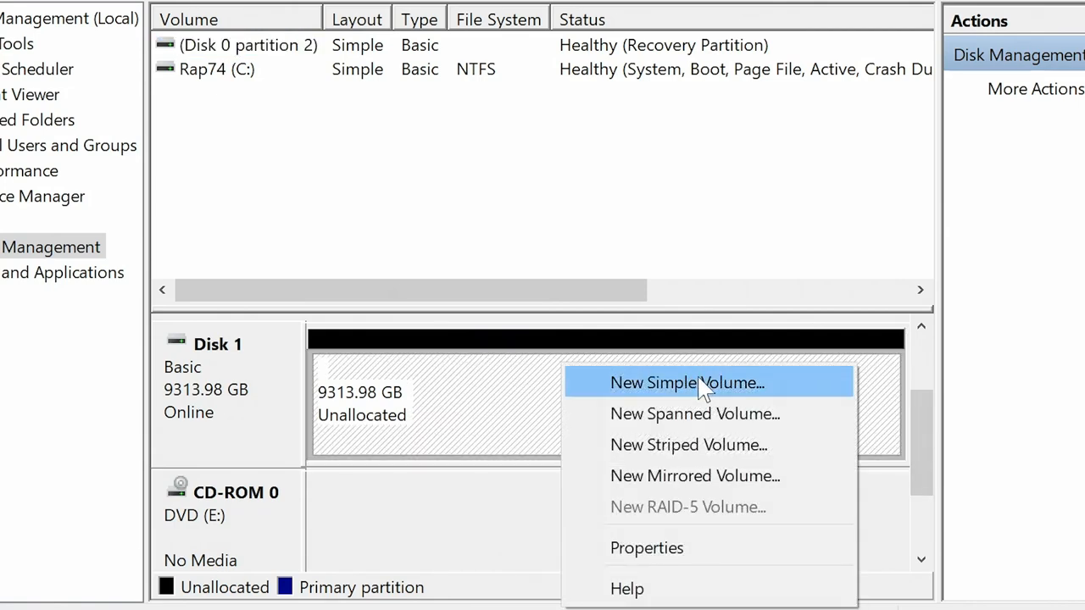
click(687, 383)
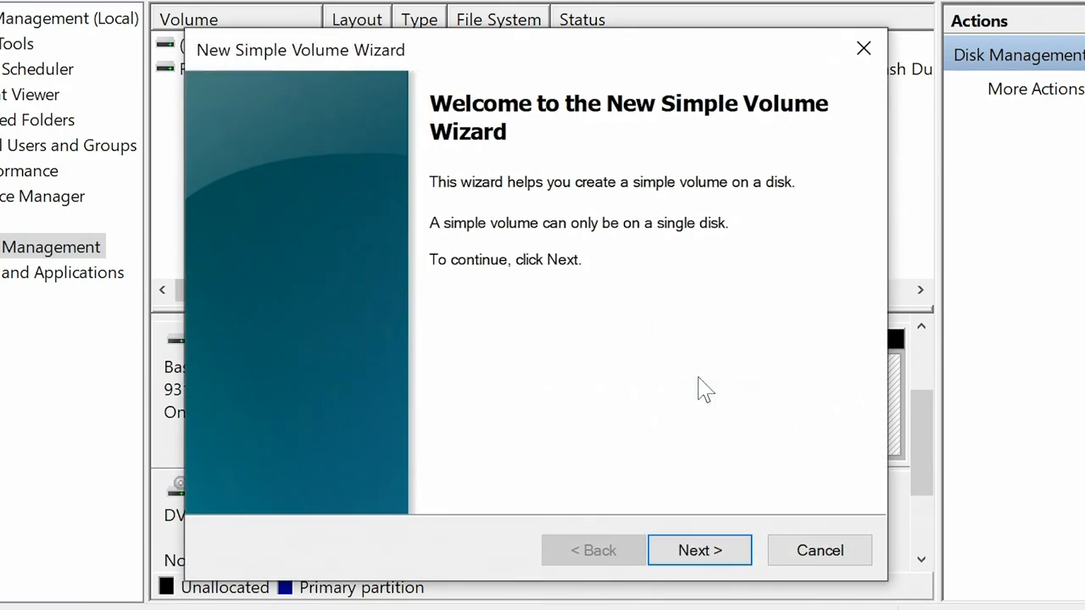
click(699, 550)
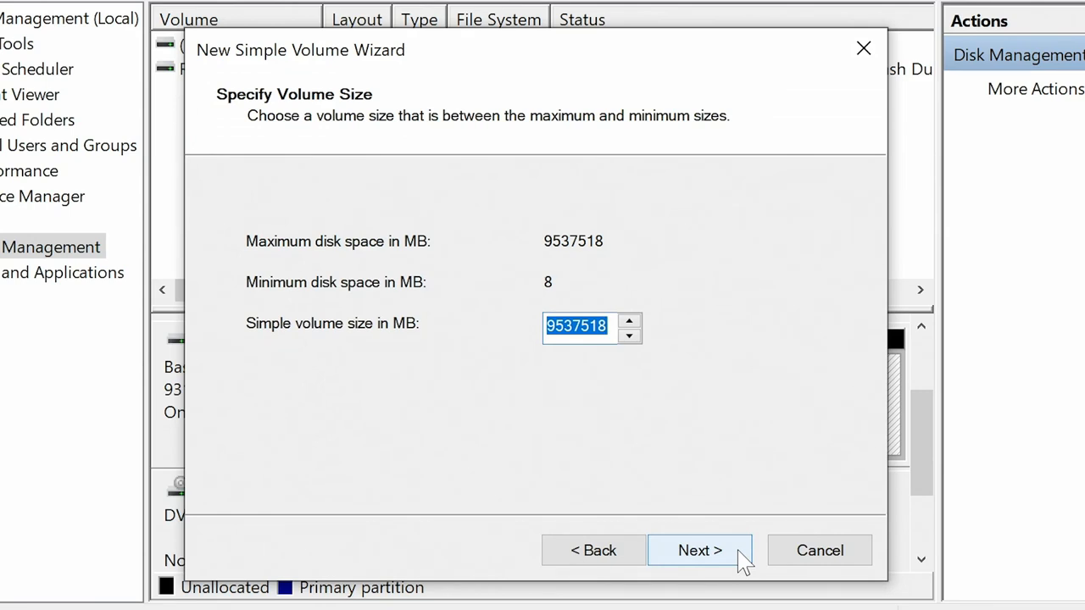
click(698, 549)
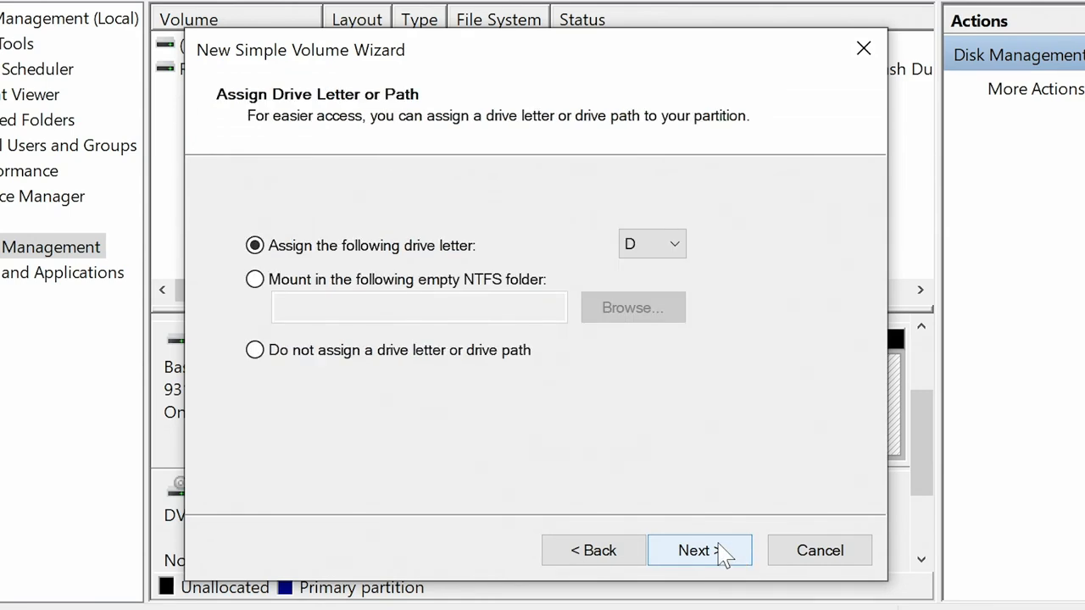
click(699, 550)
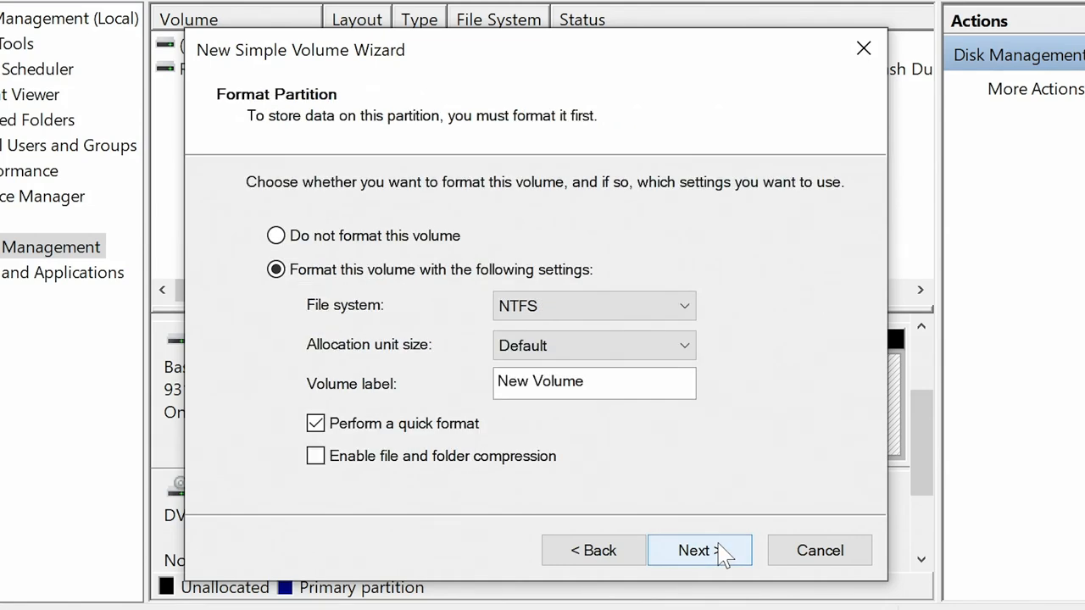
mouse_move(593, 305)
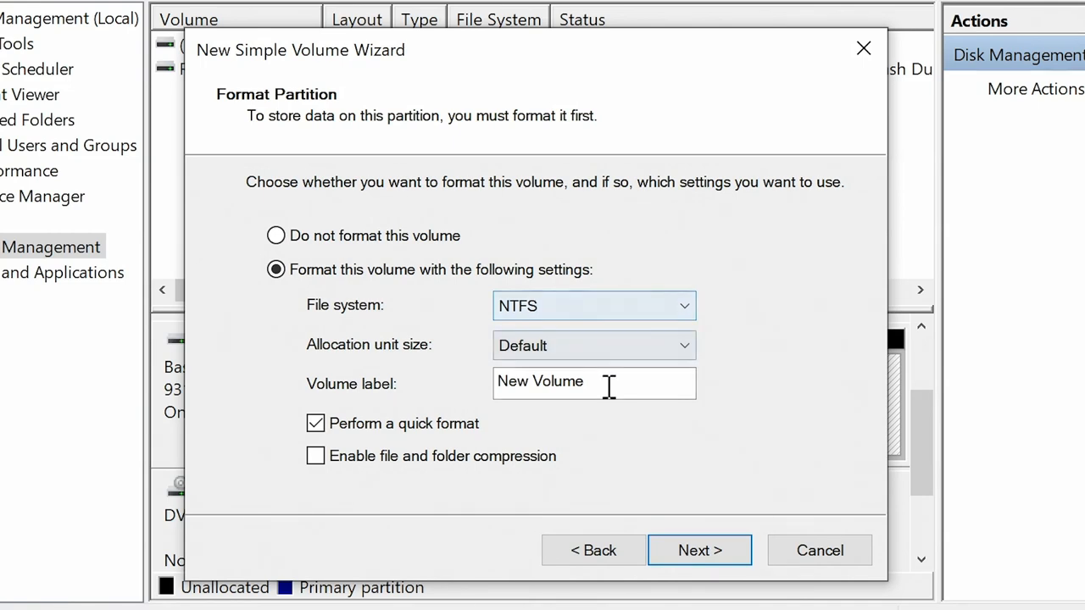
Label the volume WD10TB, turn off quick format, and finish to begin NTFS formatting
triple_click(594, 383)
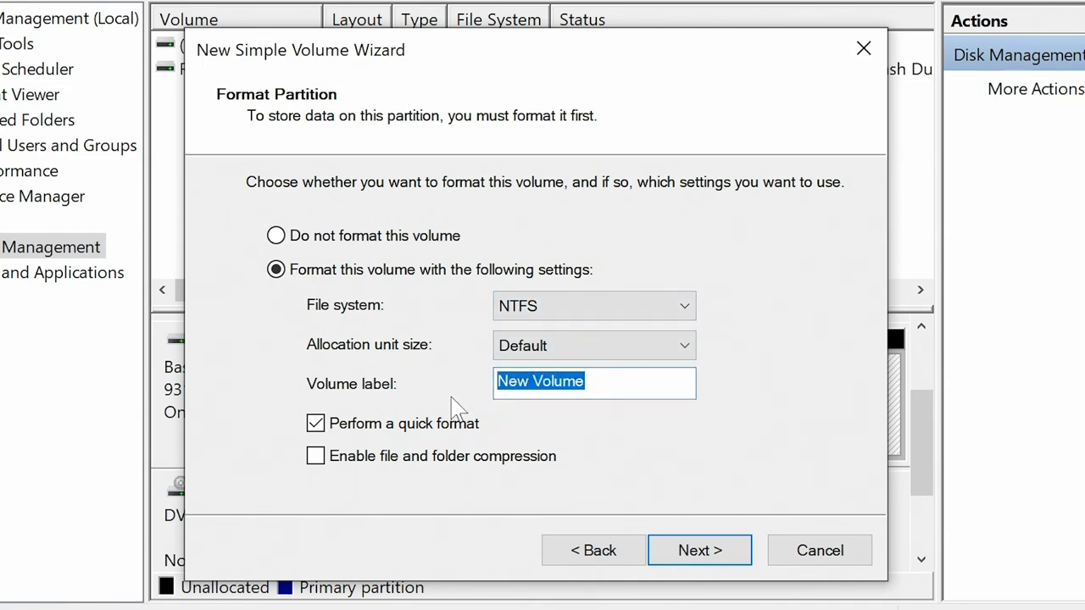
text(WD10)
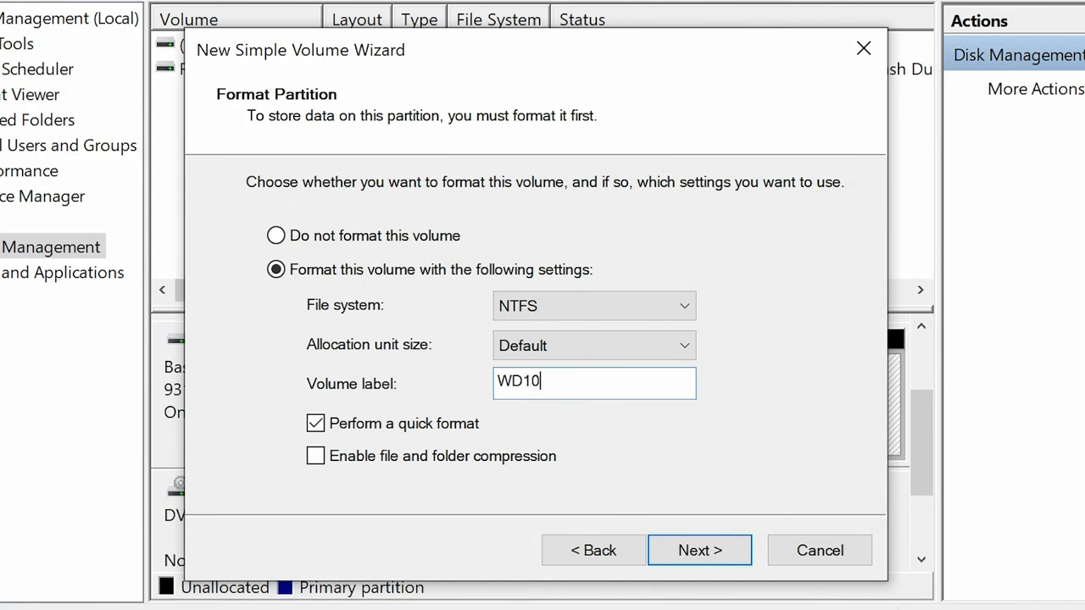
text(TB)
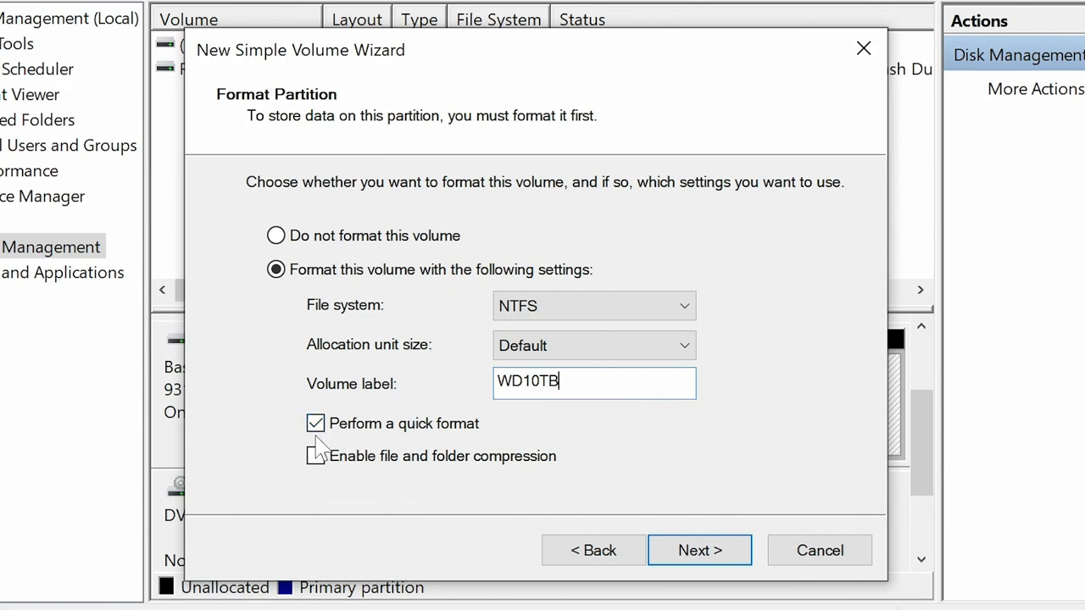
click(316, 424)
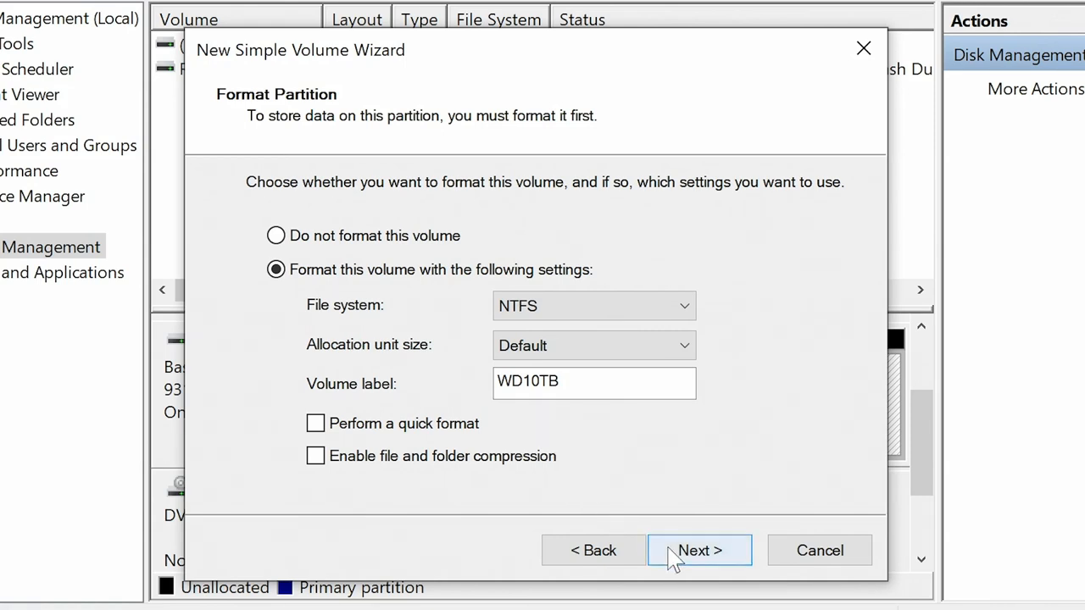
click(698, 550)
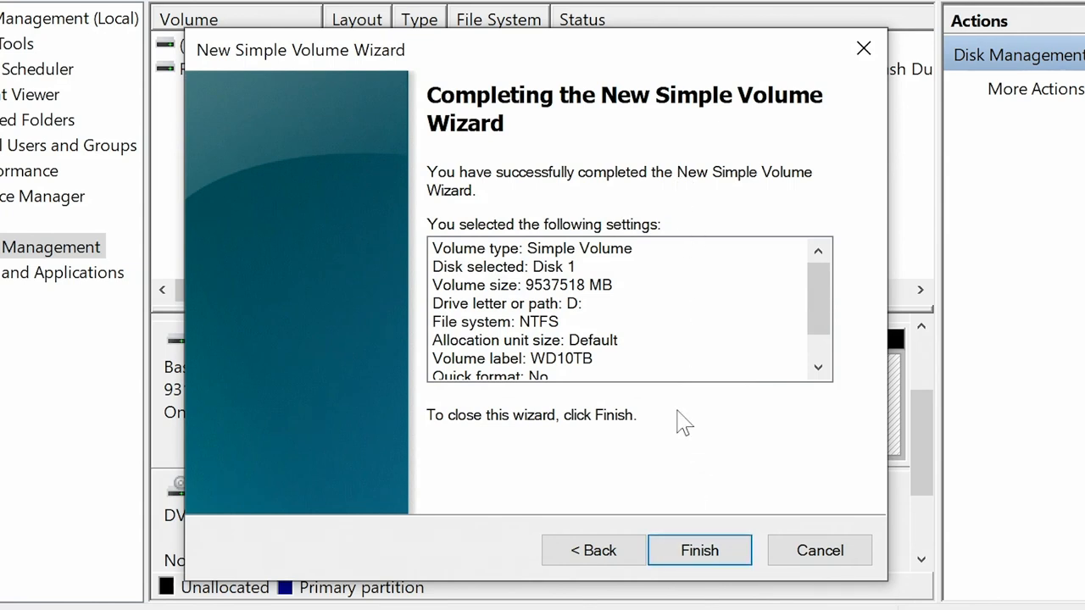
click(698, 550)
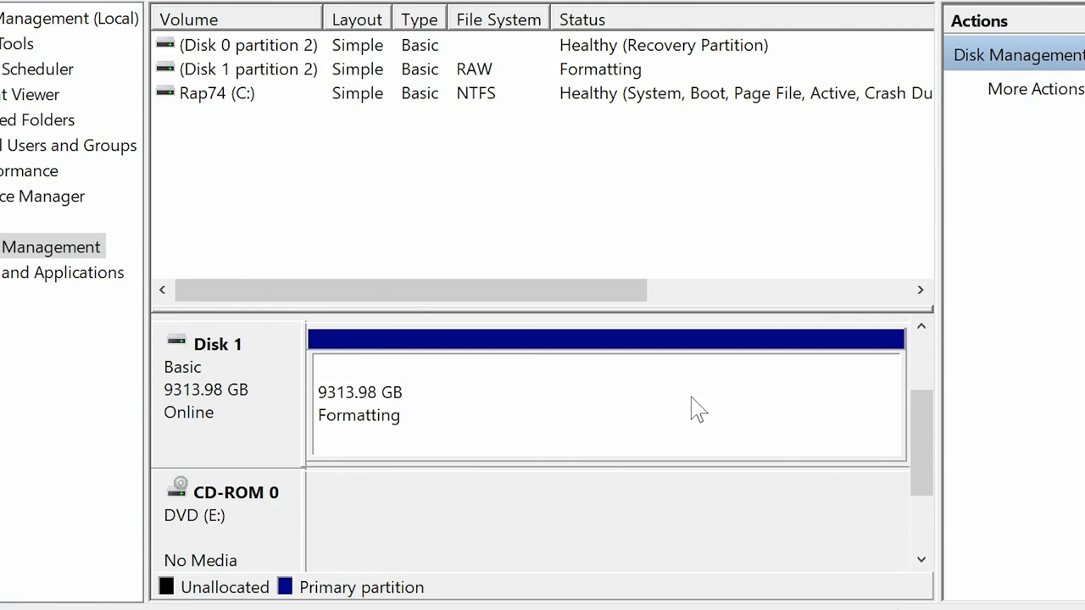
mouse_move(483, 390)
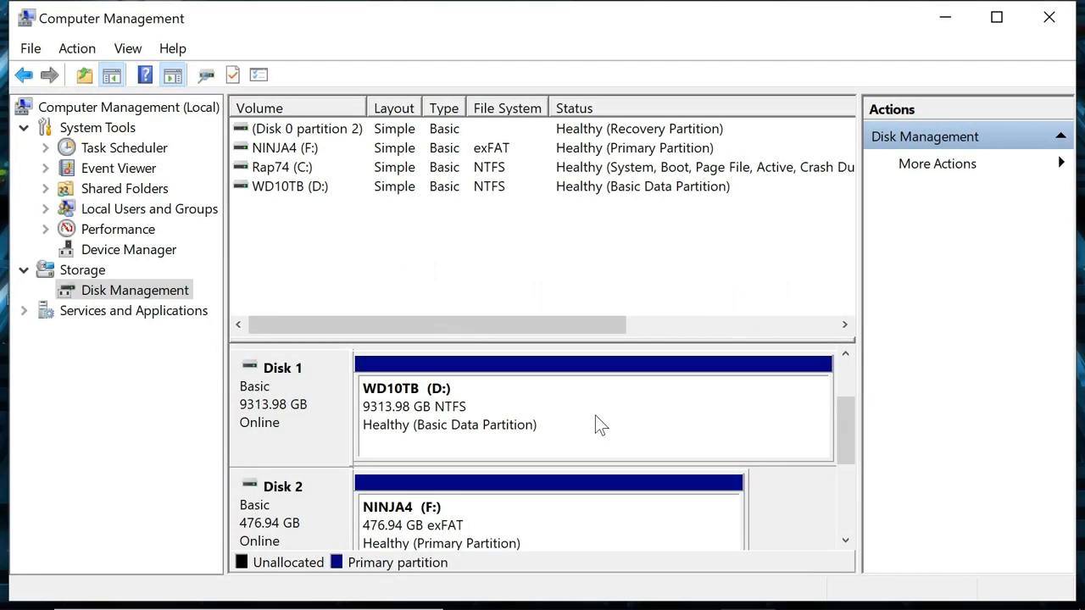
mouse_move(566, 421)
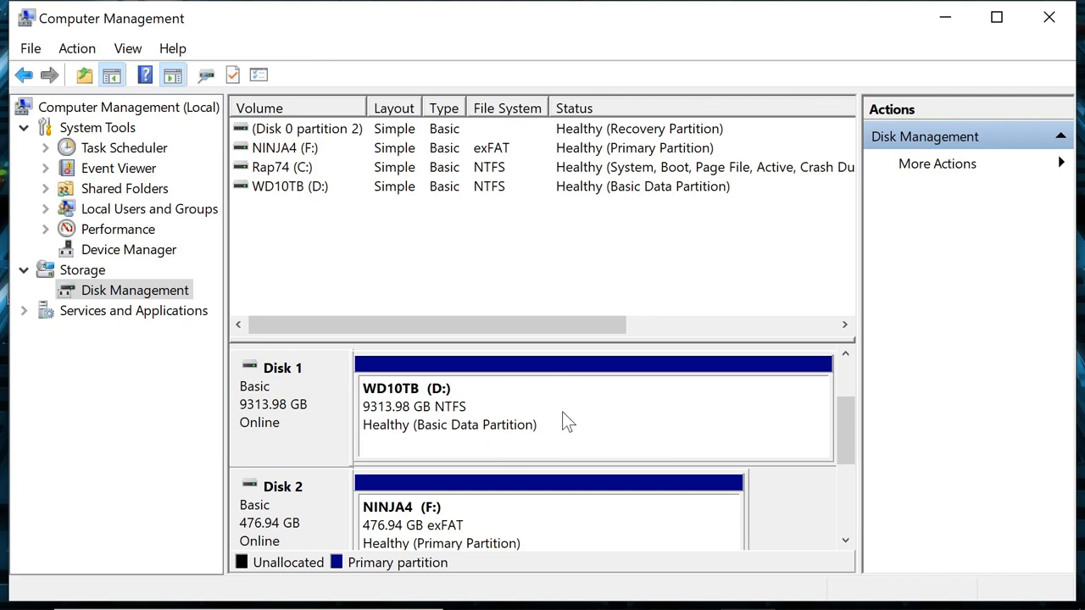
mouse_move(411, 452)
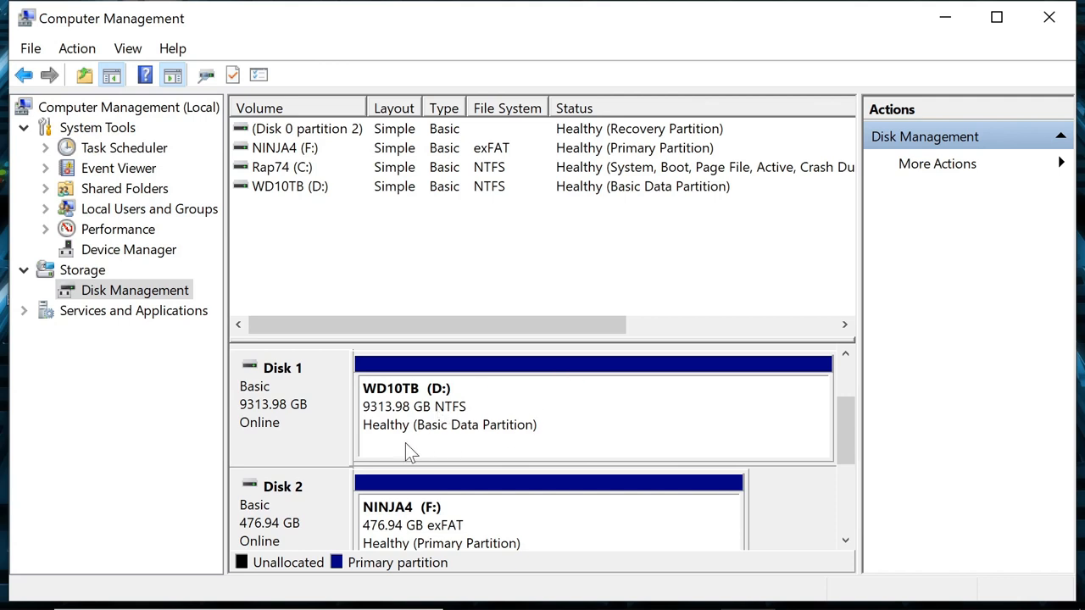
mouse_move(597, 414)
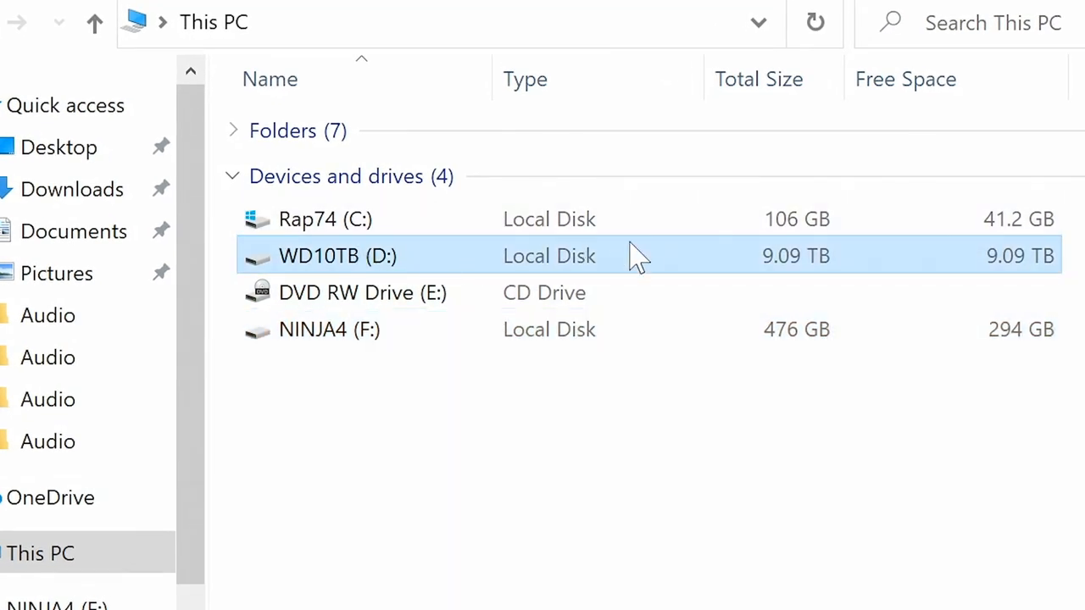
mouse_move(652, 269)
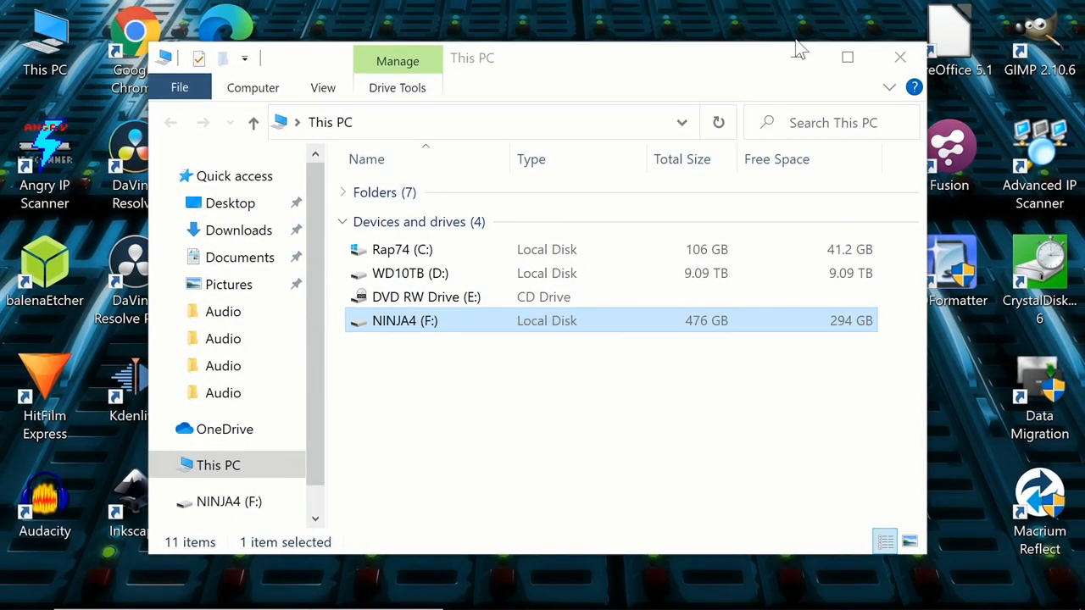
Close the This PC window after checking WD10TB (D:) shows 9.09 TB free
click(900, 58)
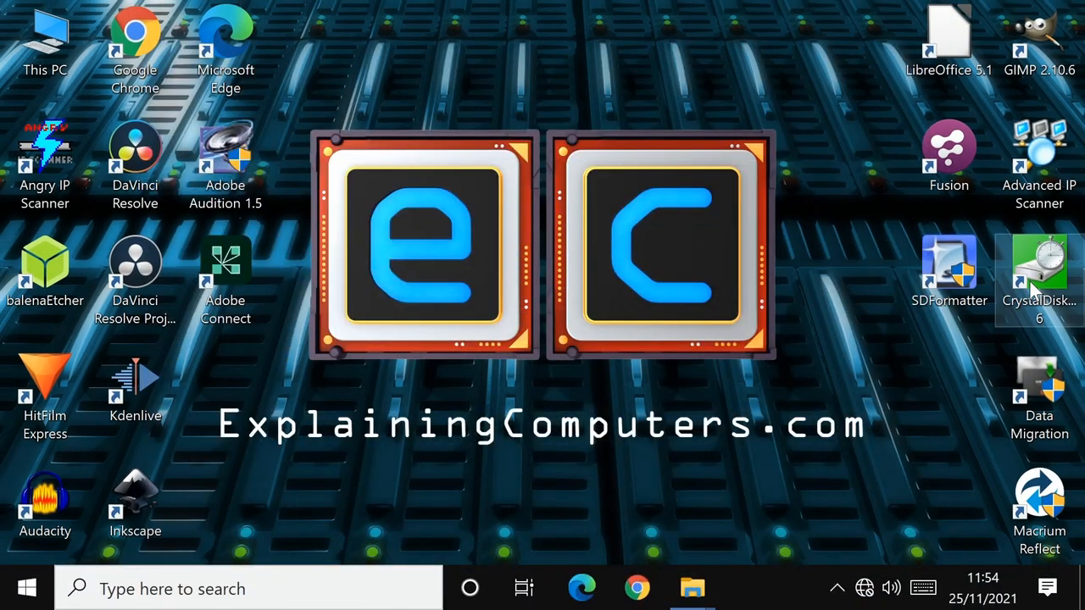
Run all CrystalDiskMark tests on D: (about 270 MB/s sequential), then close it
double_click(1039, 272)
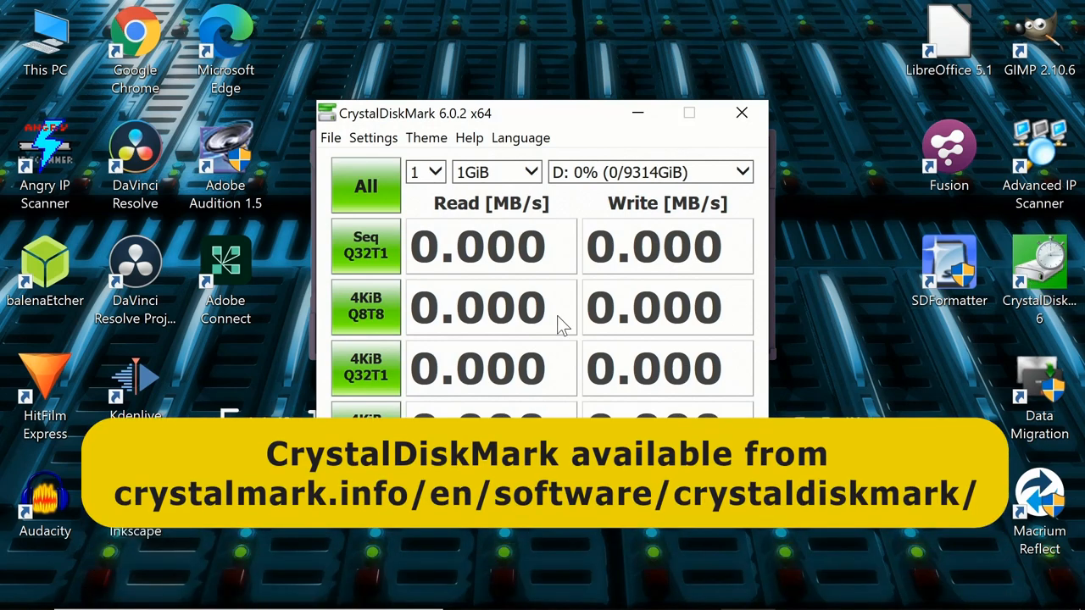
mouse_move(559, 326)
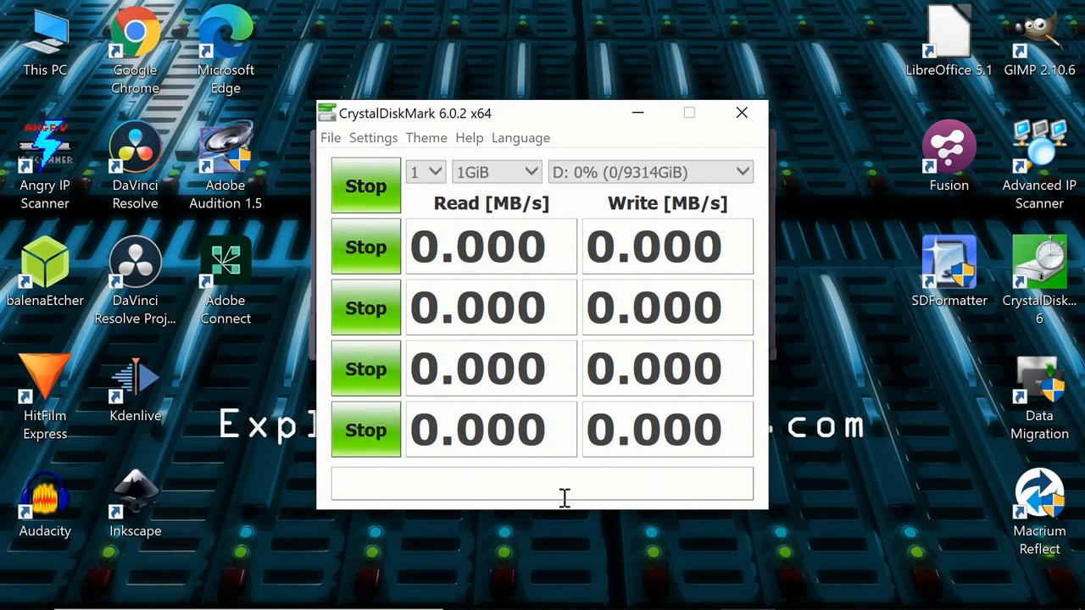
click(366, 185)
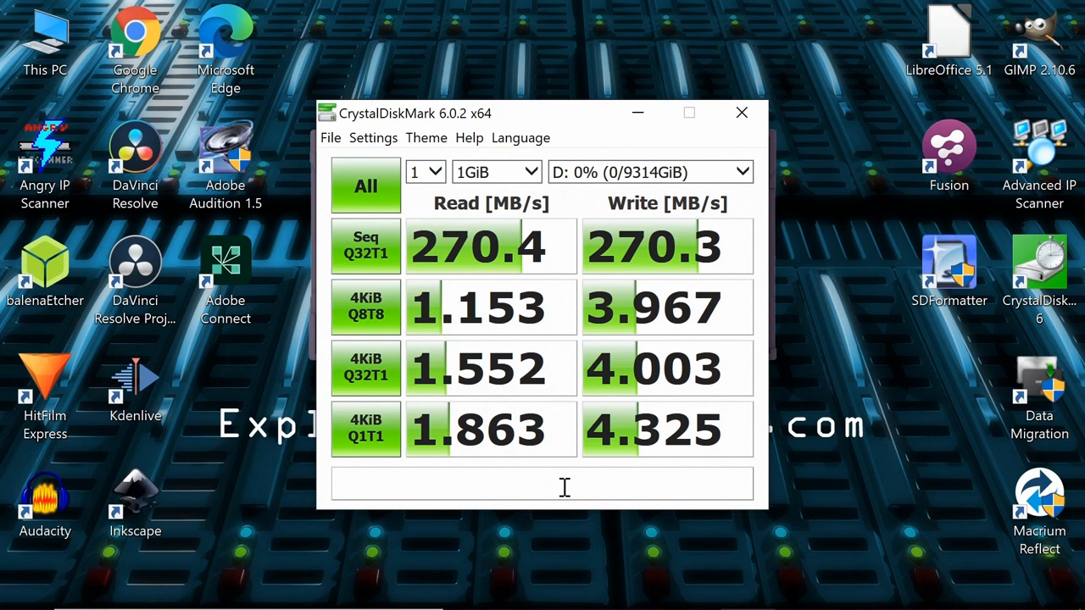
mouse_move(604, 281)
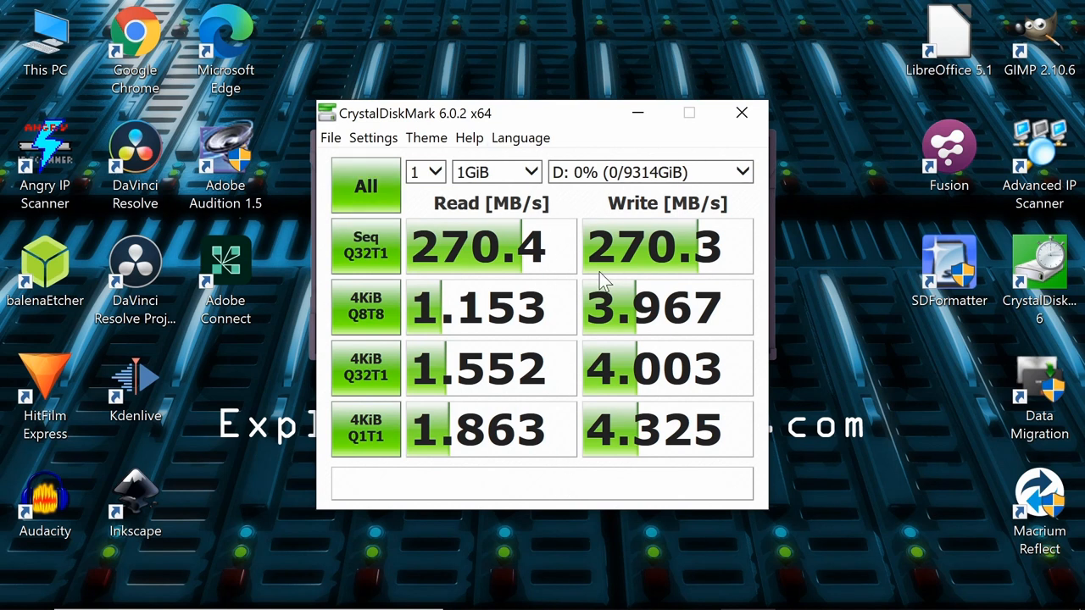
mouse_move(748, 264)
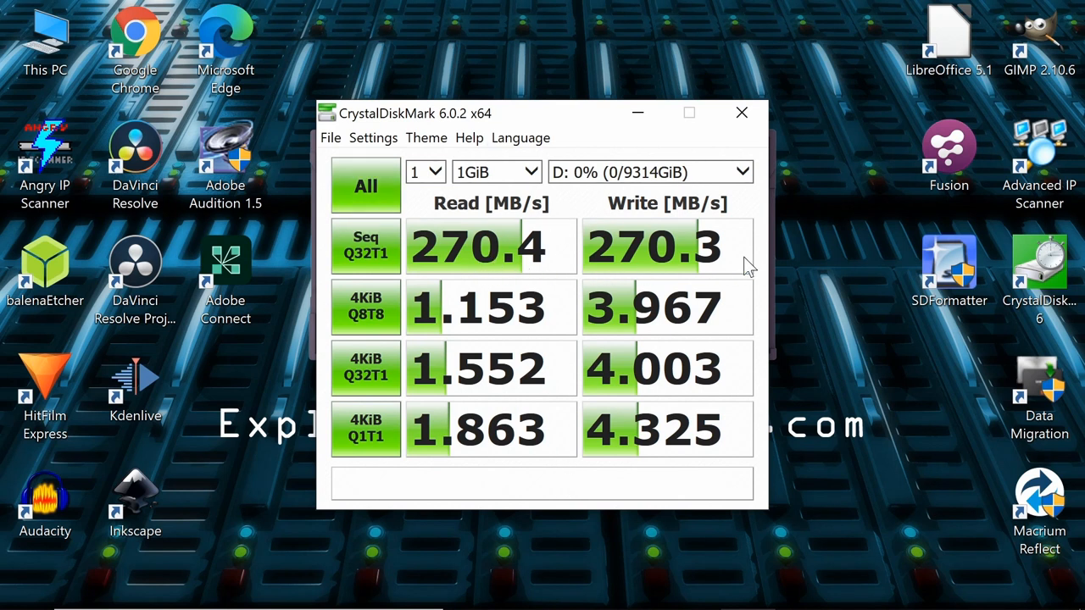
mouse_move(478, 270)
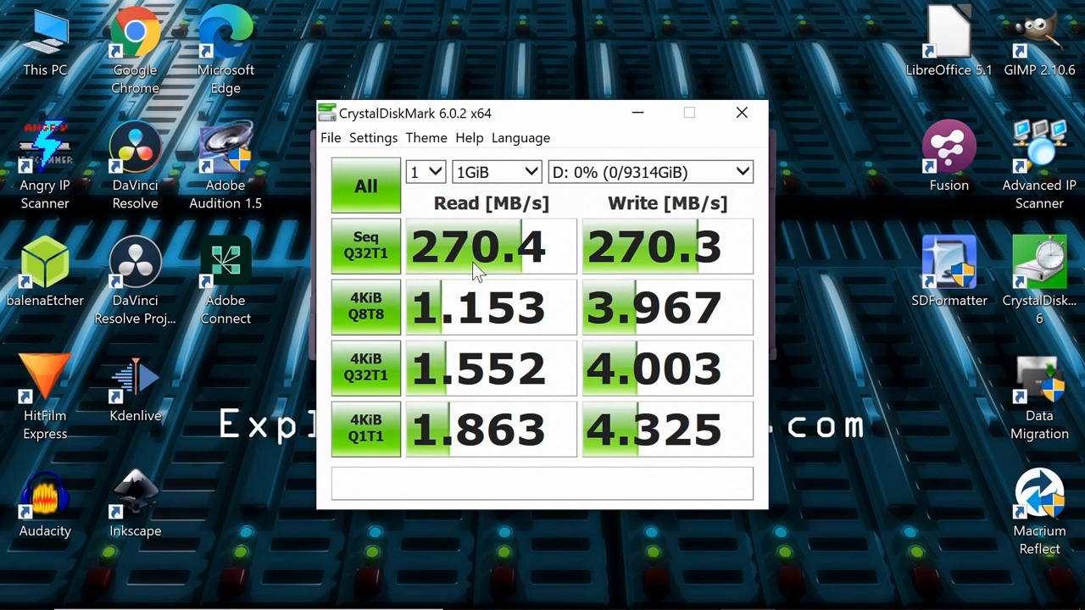
mouse_move(675, 280)
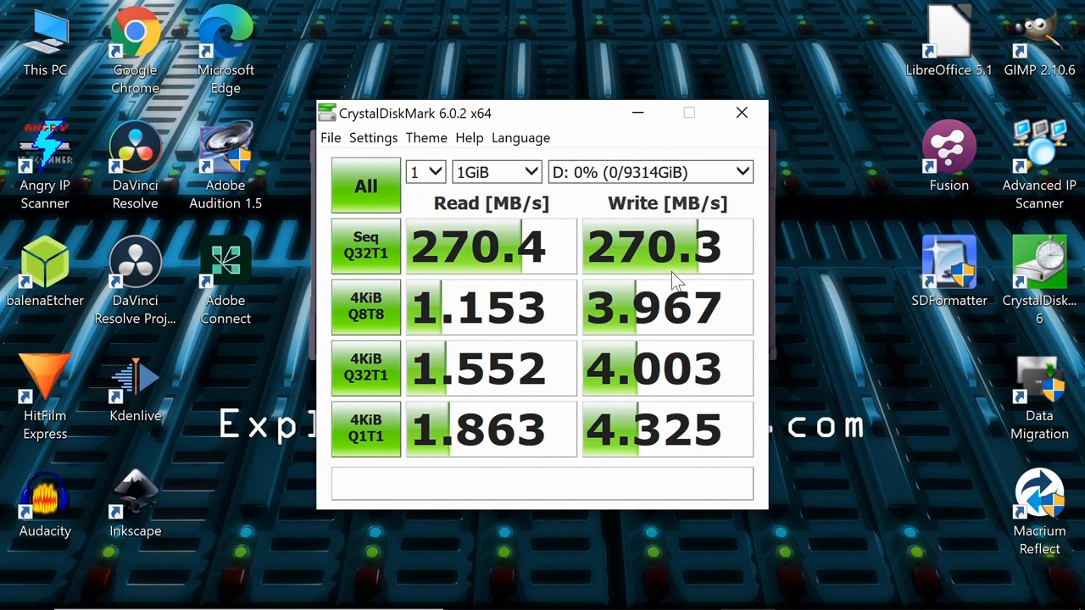
mouse_move(495, 282)
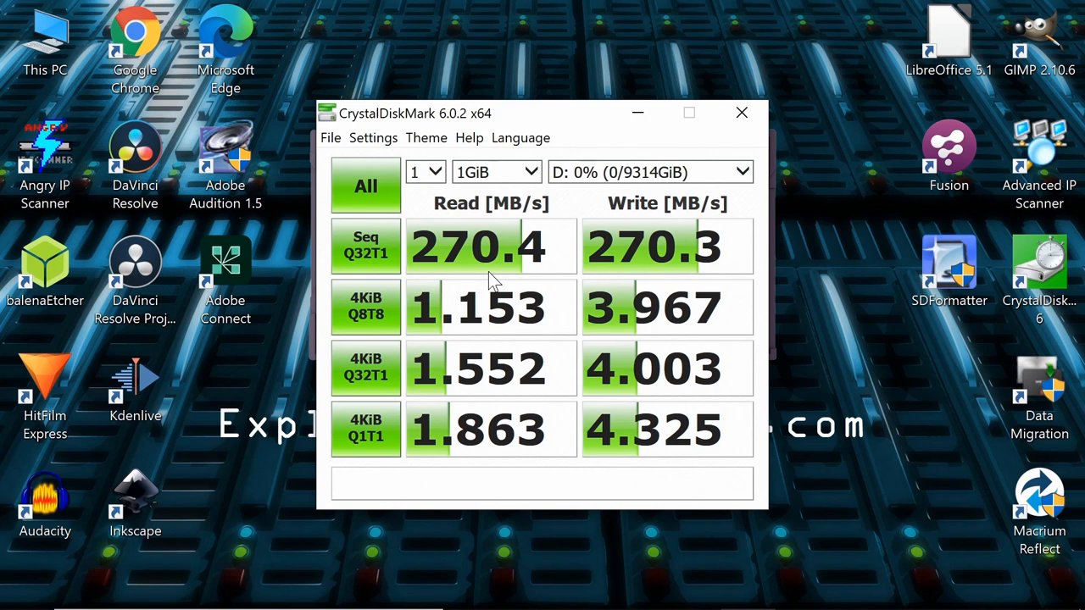
click(741, 112)
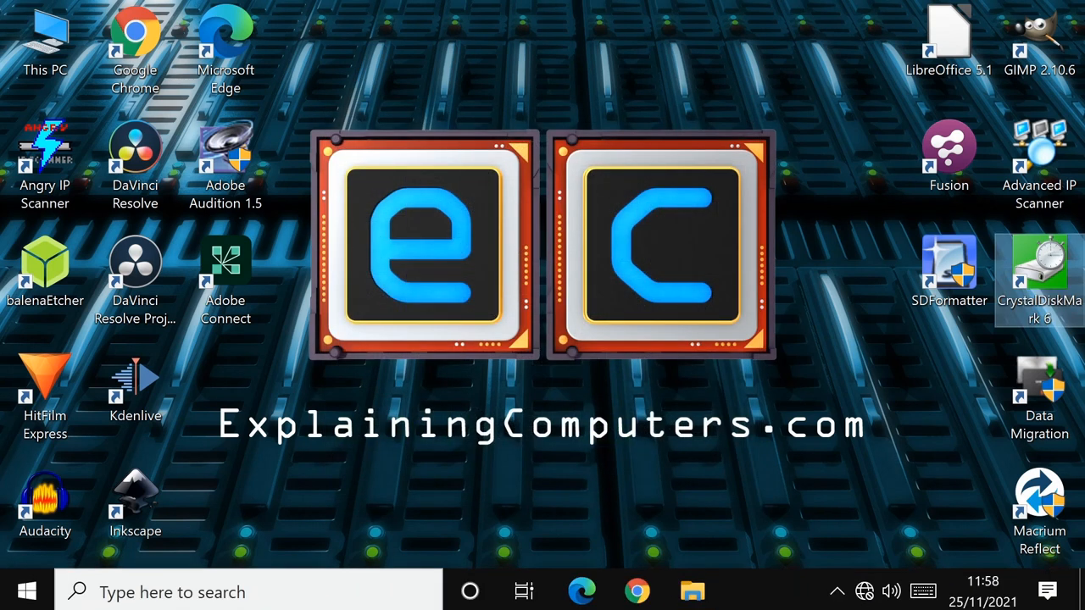
mouse_move(692, 588)
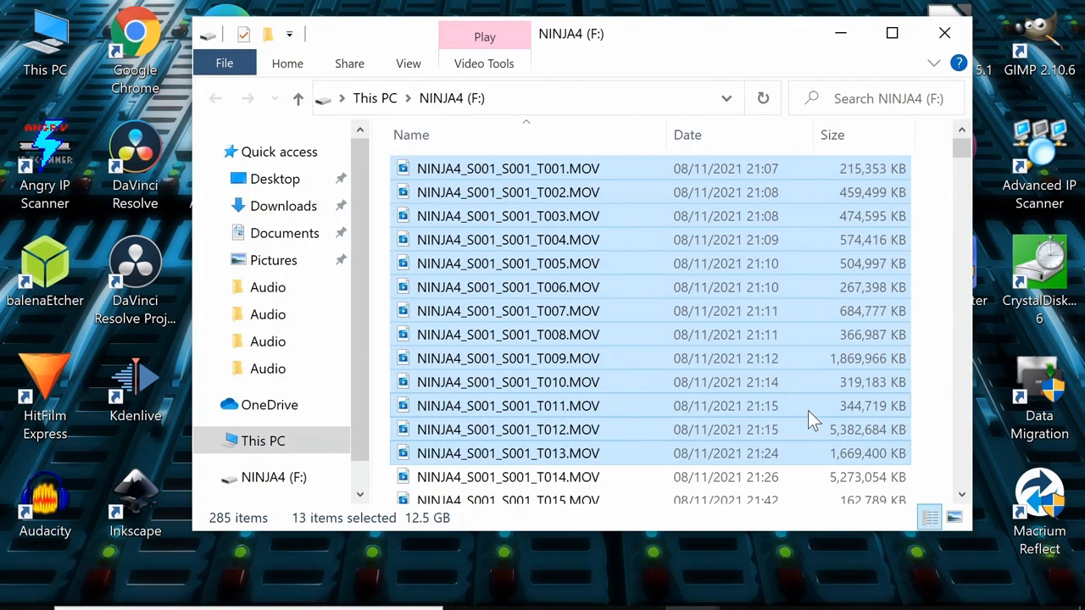
mouse_move(577, 458)
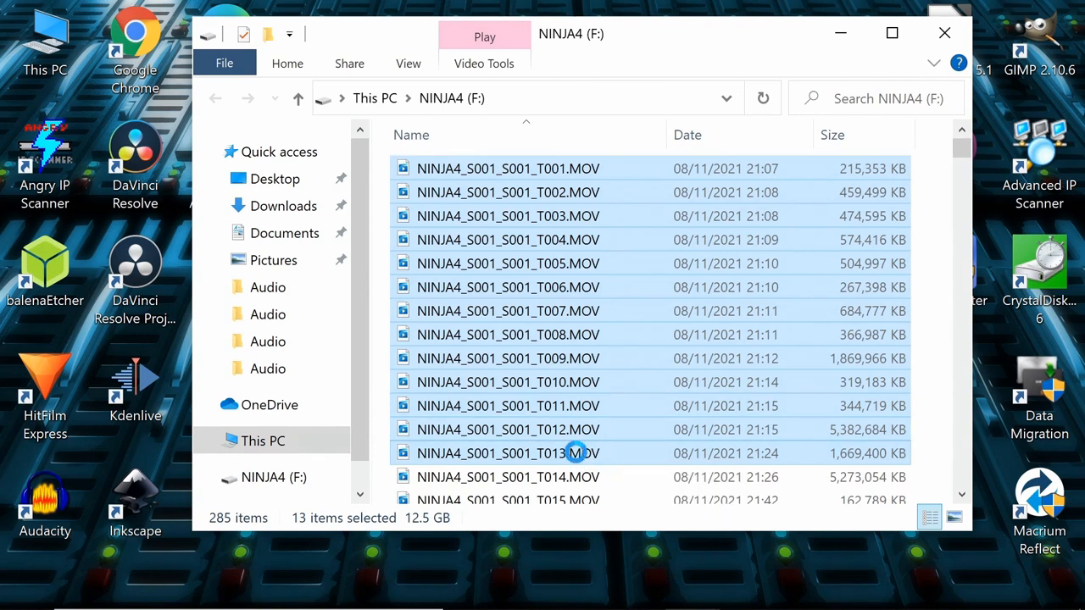
mouse_move(653, 330)
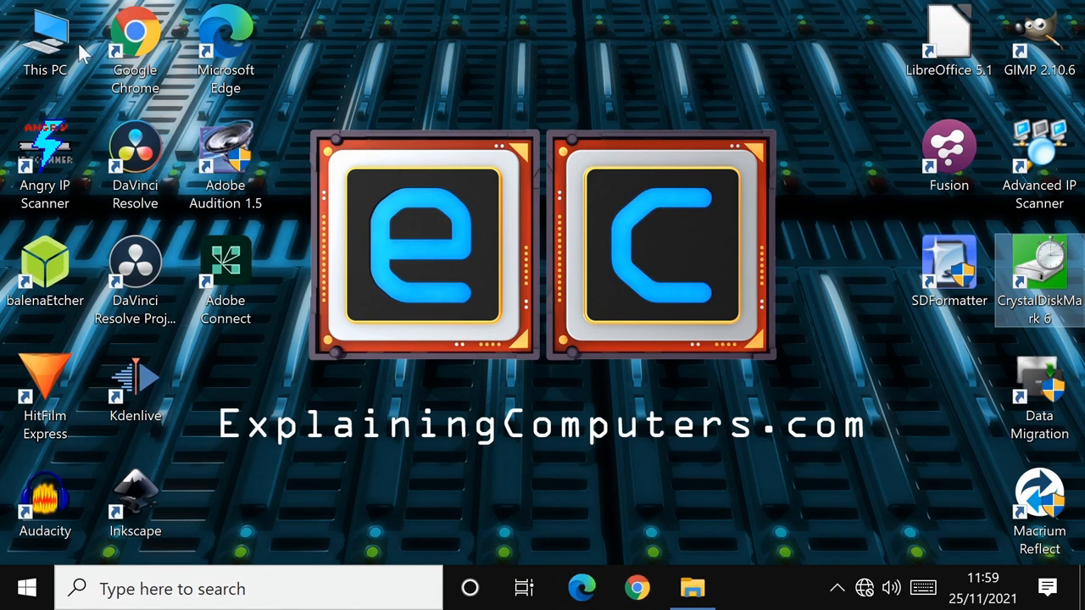
Paste the 13 copied MOV clips from NINJA4 (F:) into WD10TB (D:)
double_click(44, 37)
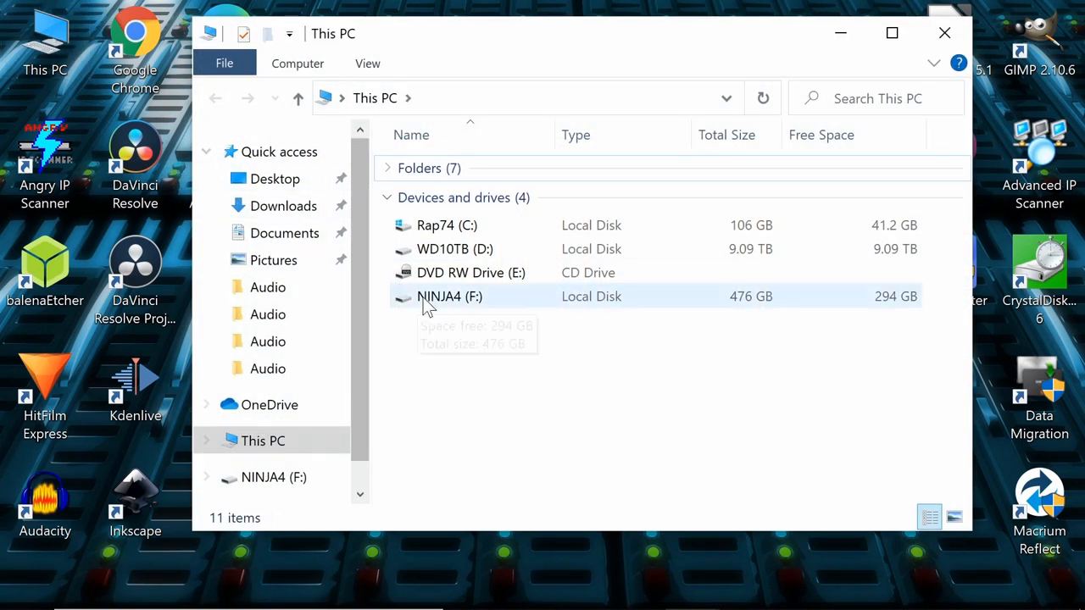
double_click(455, 248)
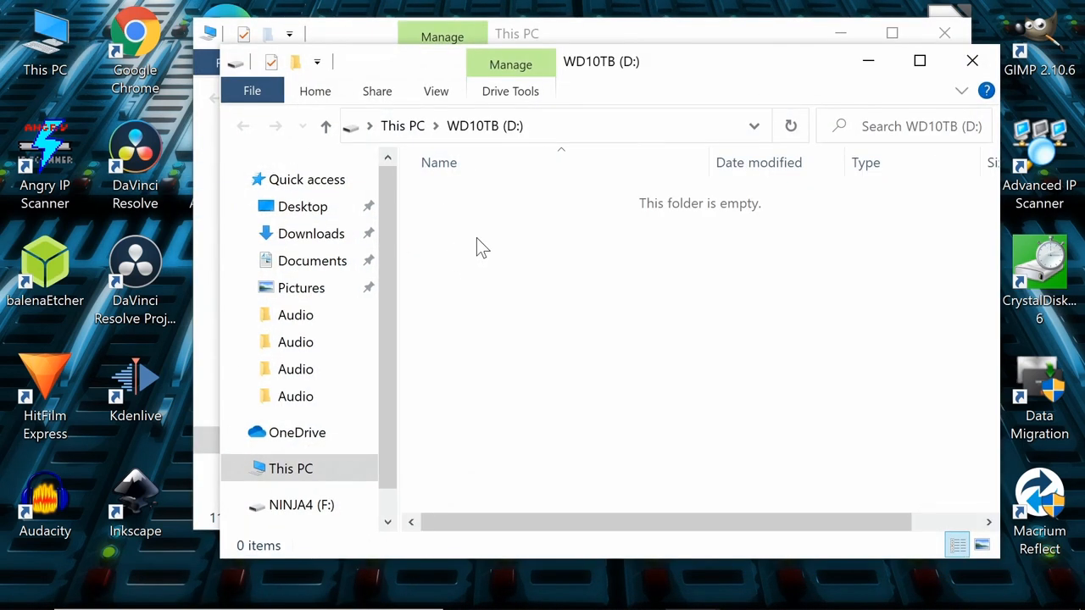
right_click(479, 246)
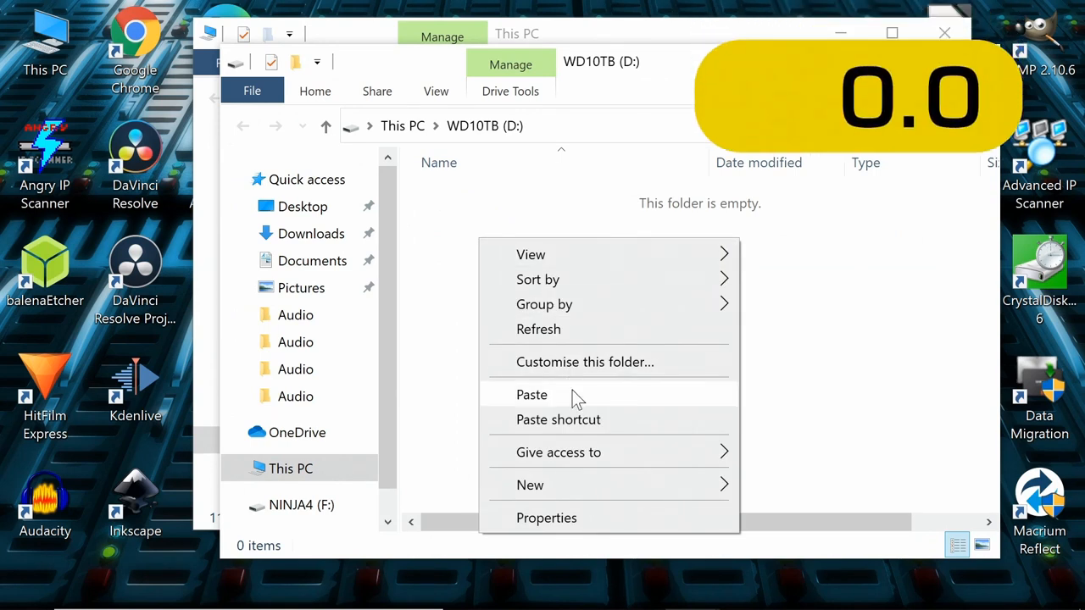
click(533, 393)
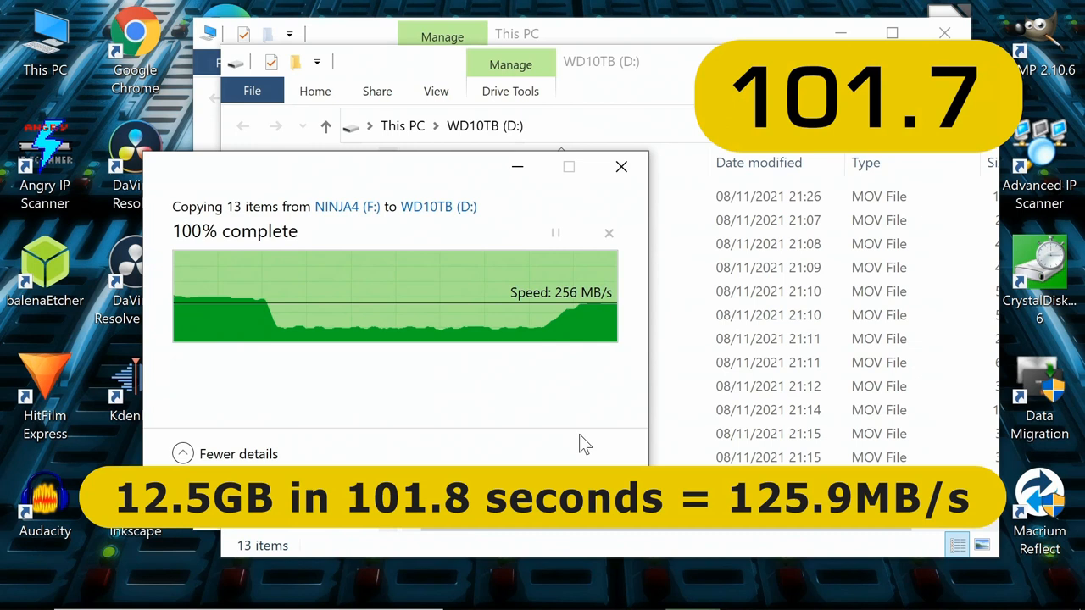
mouse_move(356, 366)
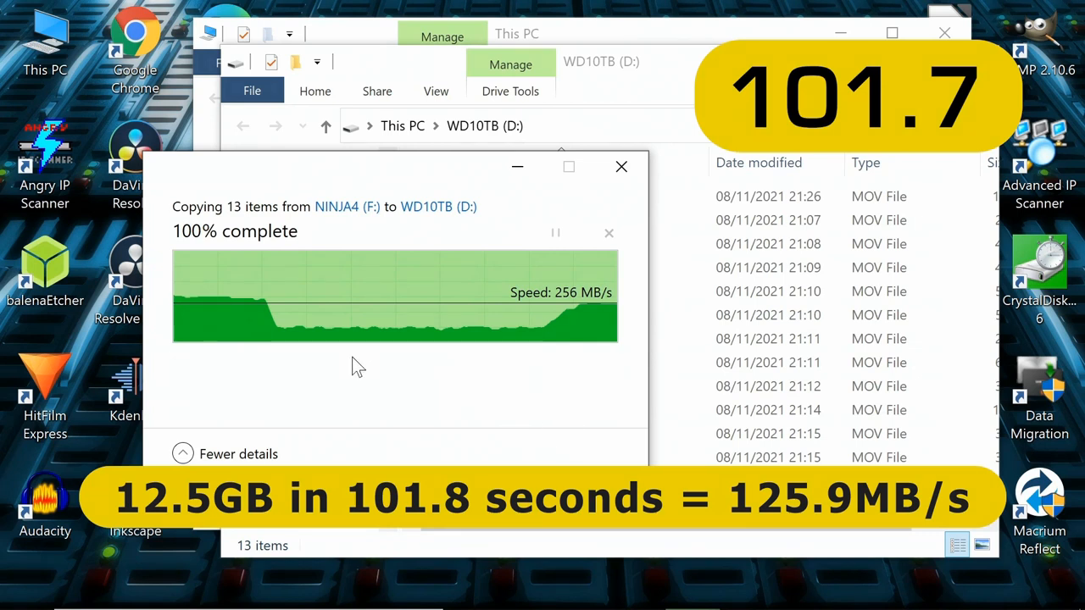
mouse_move(329, 370)
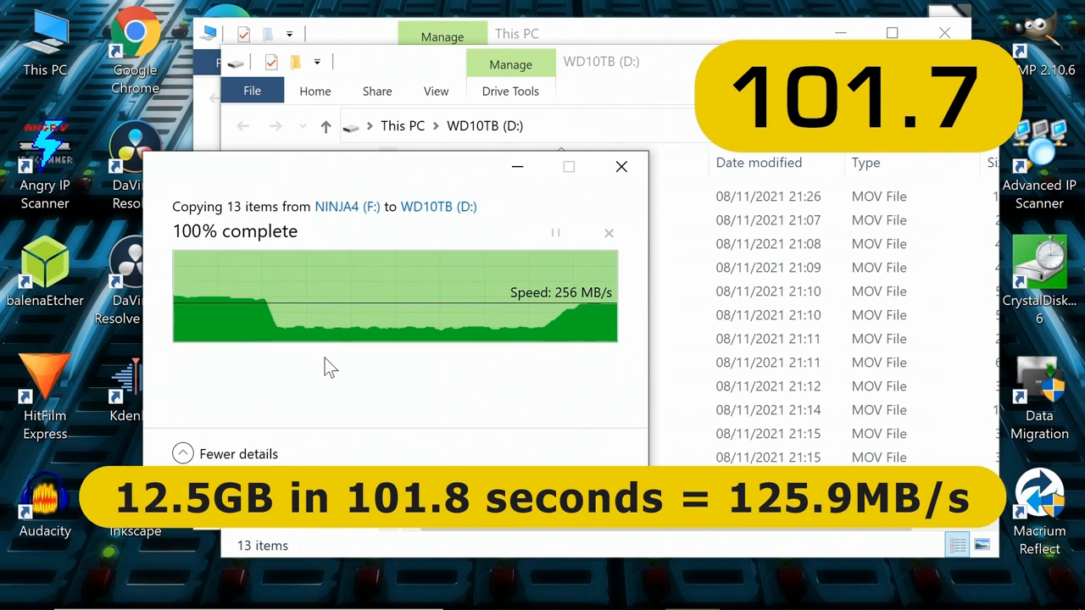
mouse_move(337, 387)
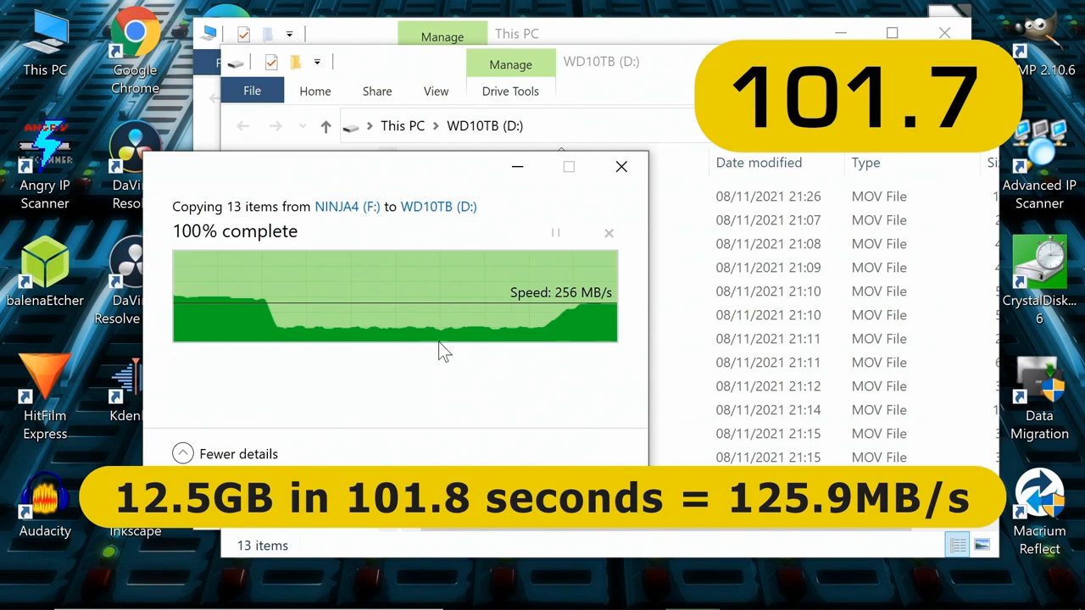
mouse_move(396, 347)
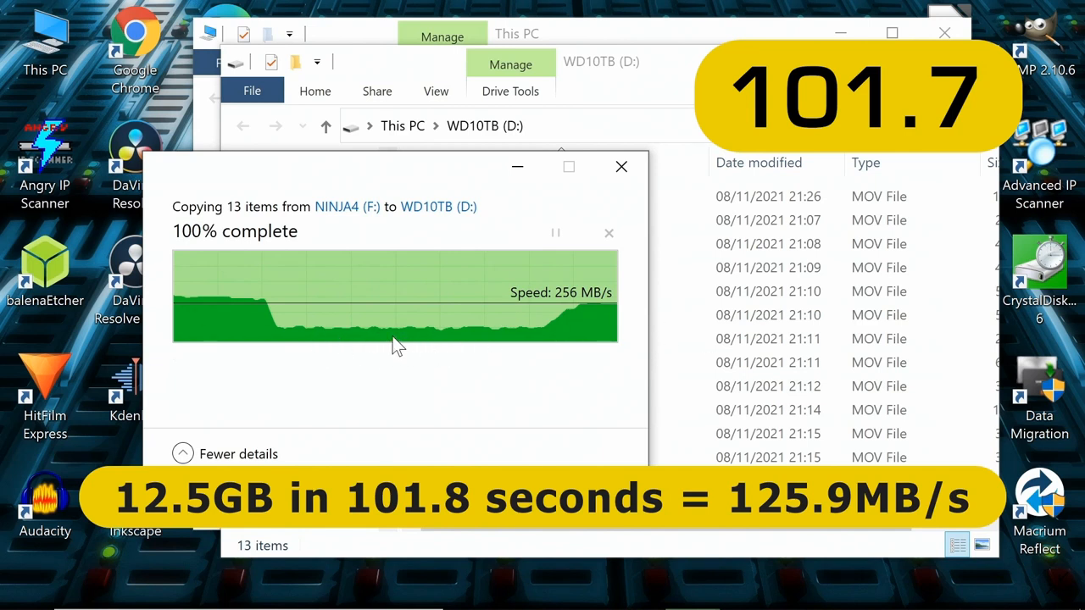
mouse_move(392, 383)
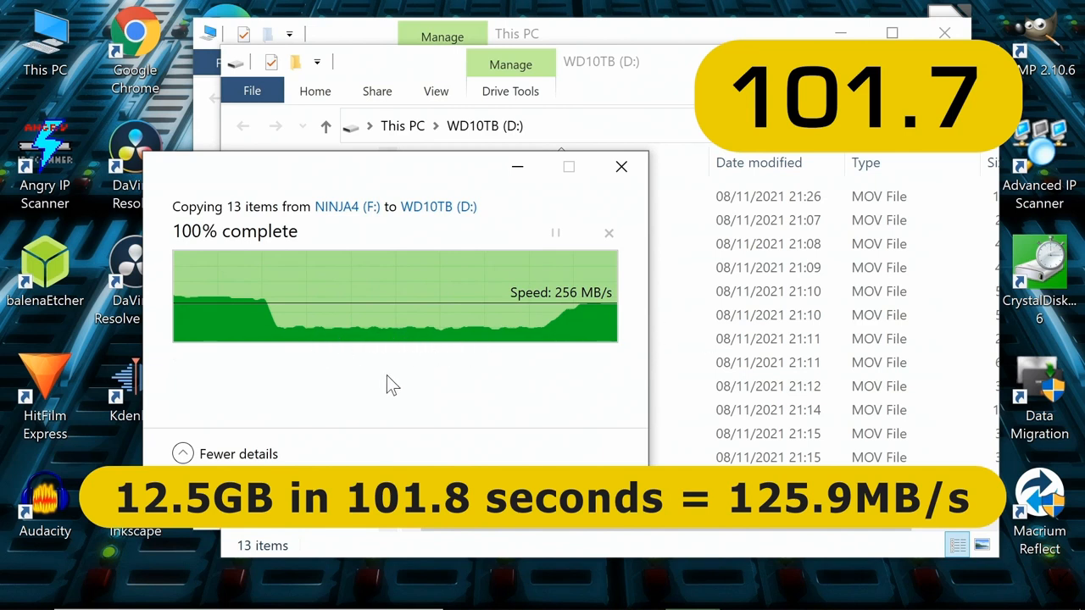
mouse_move(496, 366)
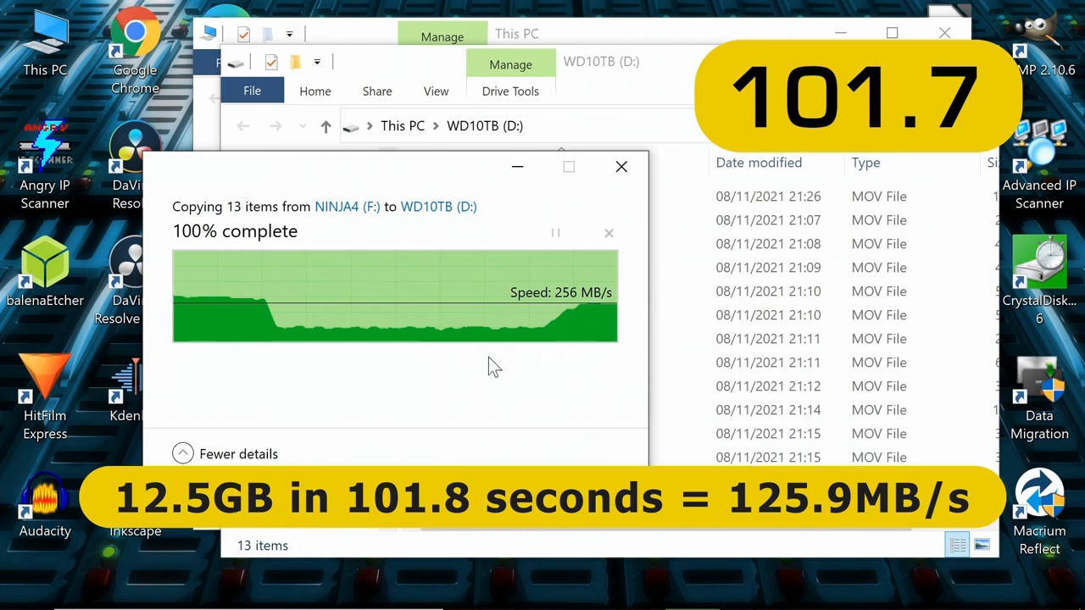
mouse_move(451, 390)
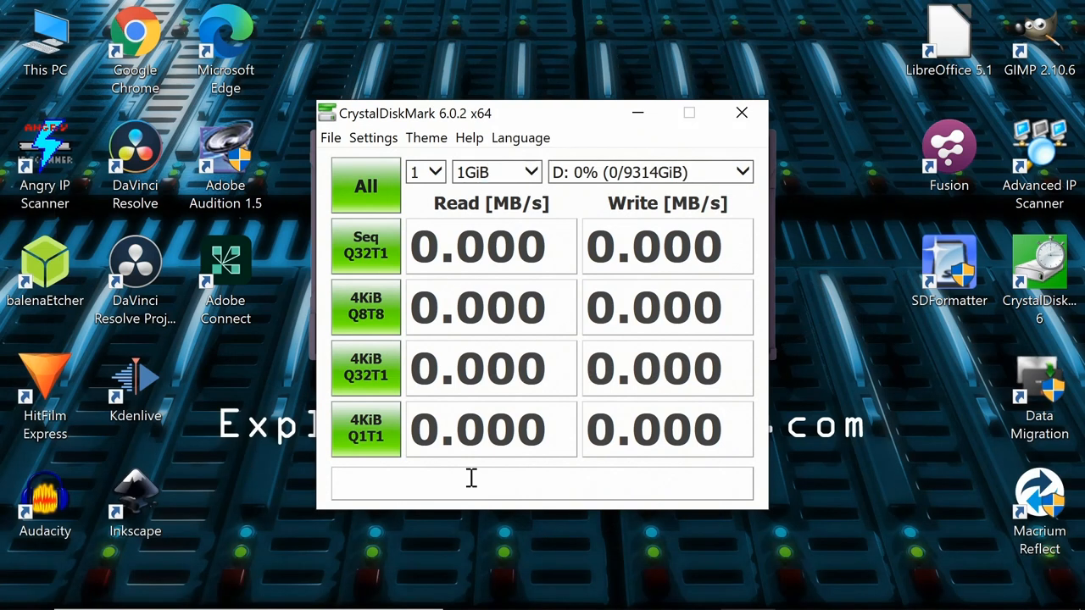
mouse_move(434, 341)
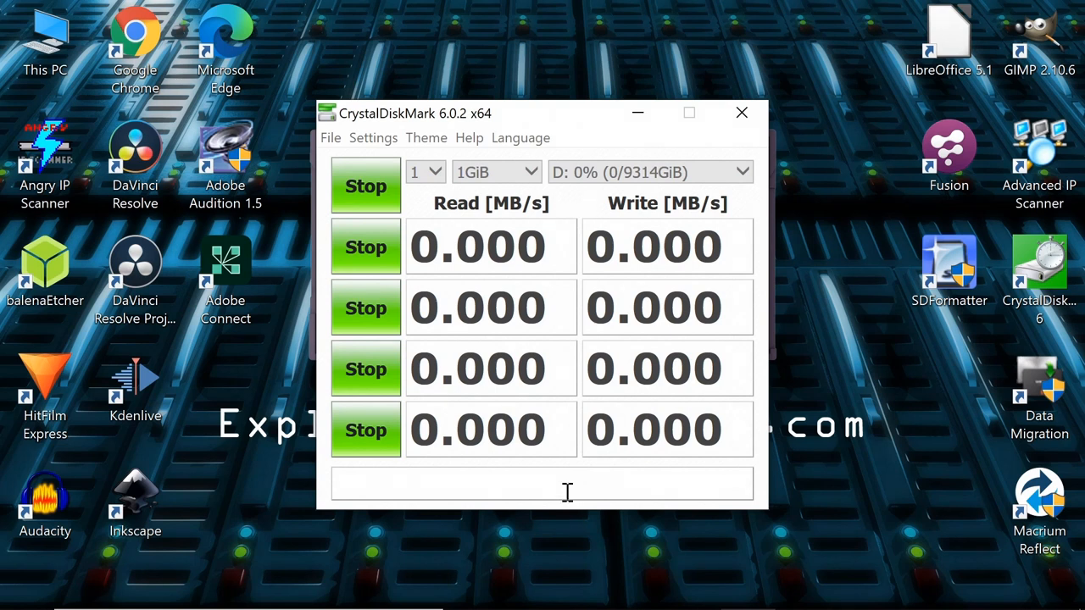
Rerun all CrystalDiskMark tests on D: (about 223/207 MB/s), then close it
click(366, 185)
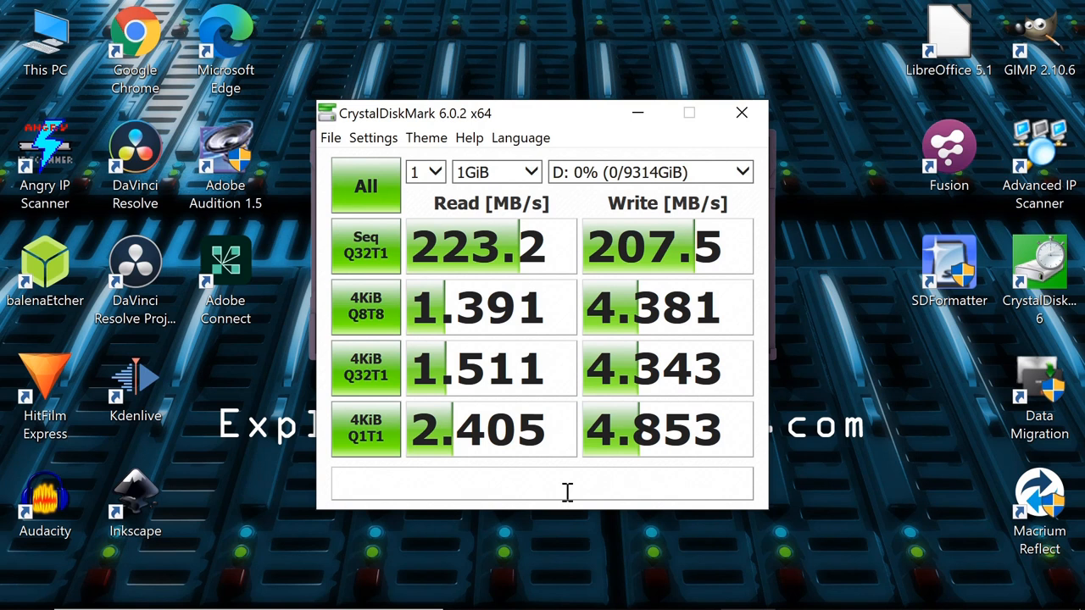
mouse_move(539, 292)
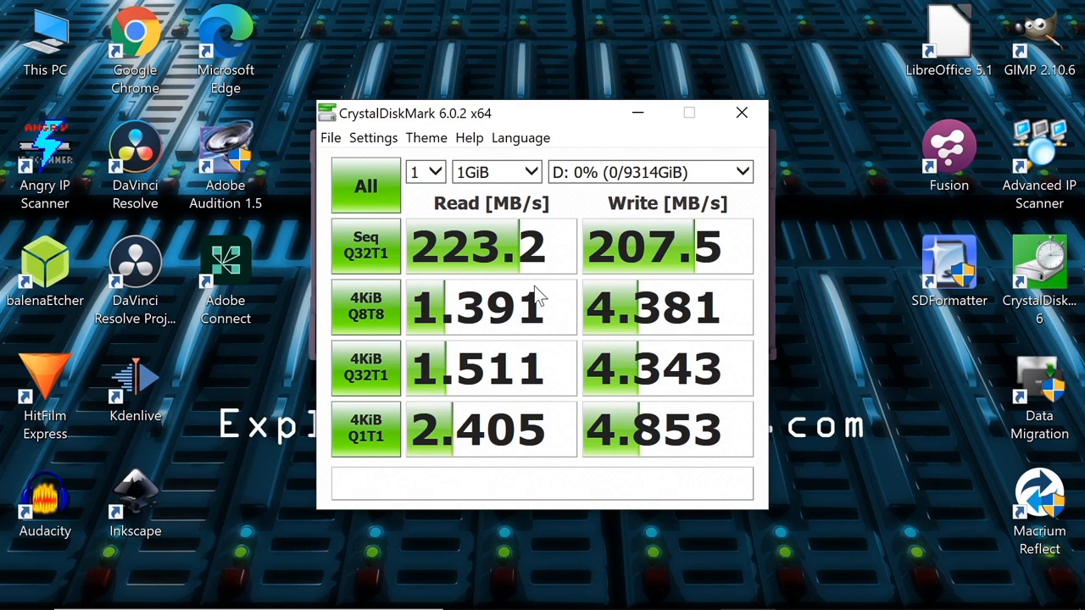
mouse_move(648, 219)
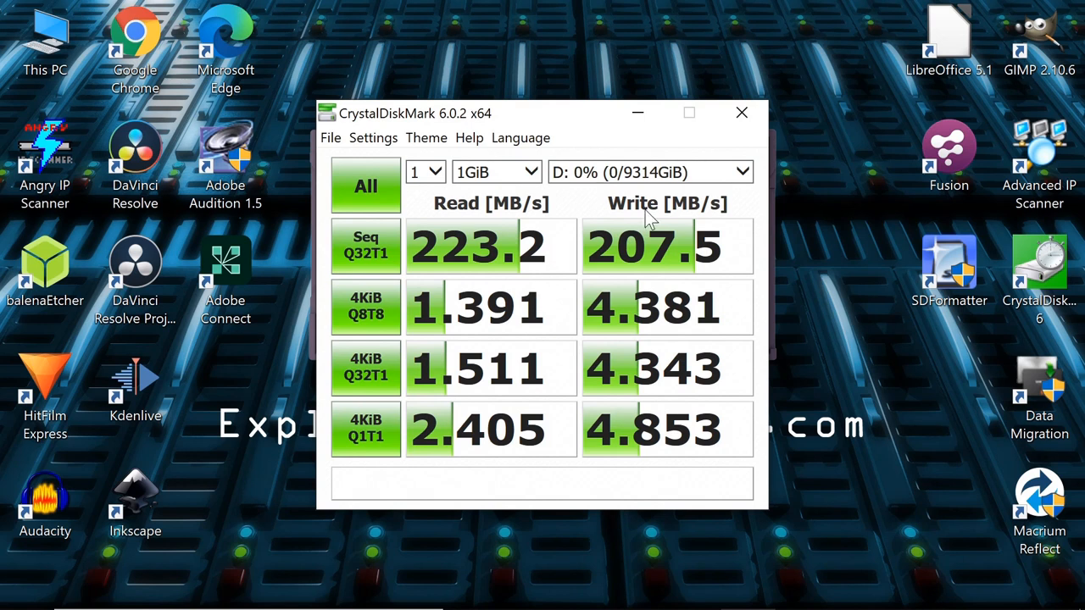
click(741, 111)
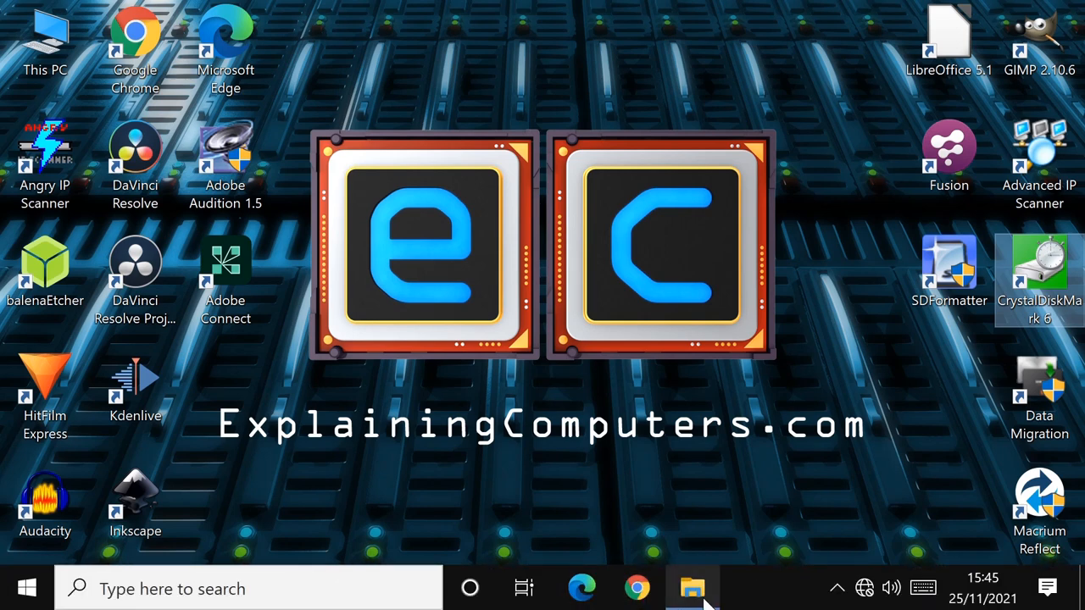
Paste the 40 copied MOV clips (60 GB) from NINJA4 (F:) into WD10TB (D:)
click(691, 587)
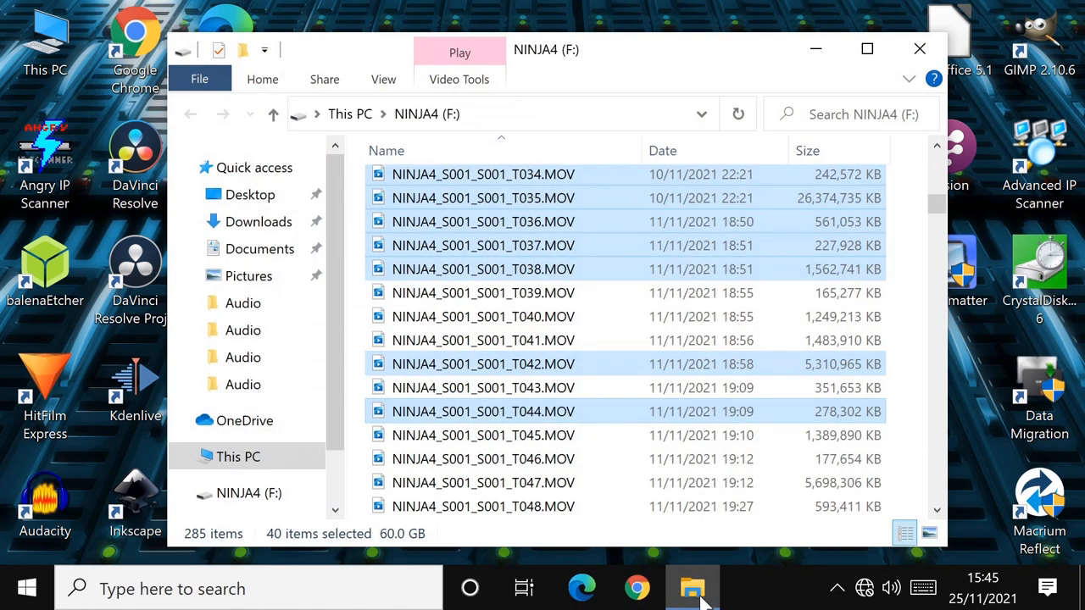
mouse_move(695, 407)
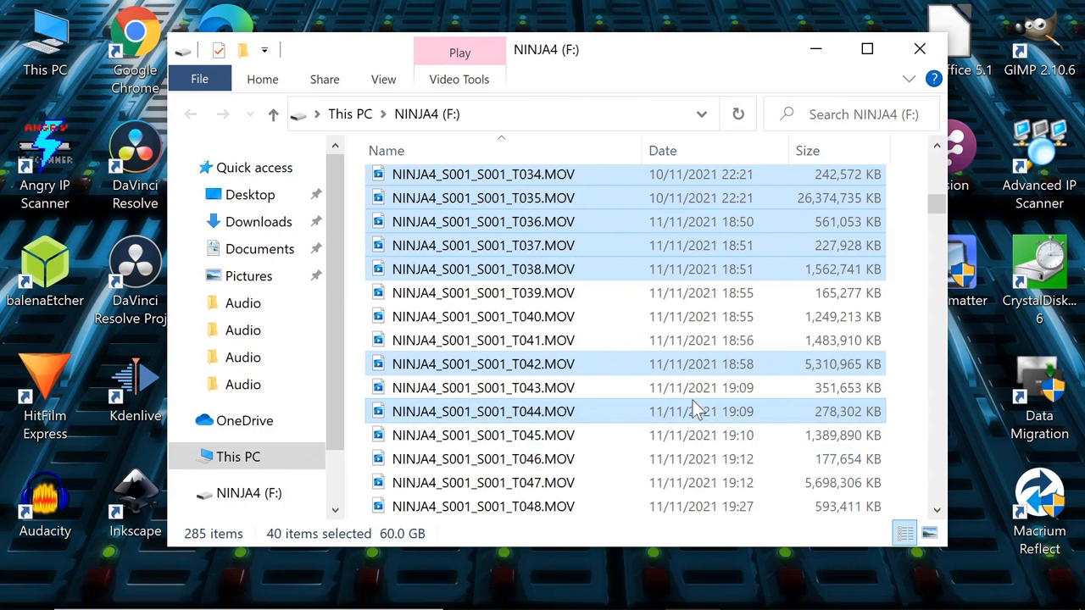
mouse_move(624, 466)
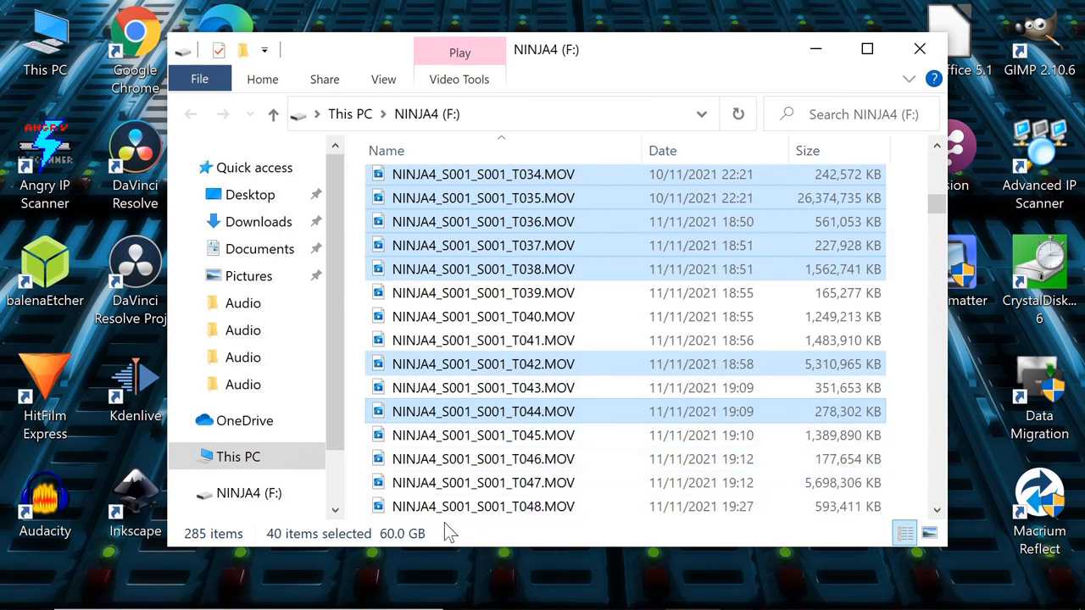
mouse_move(610, 175)
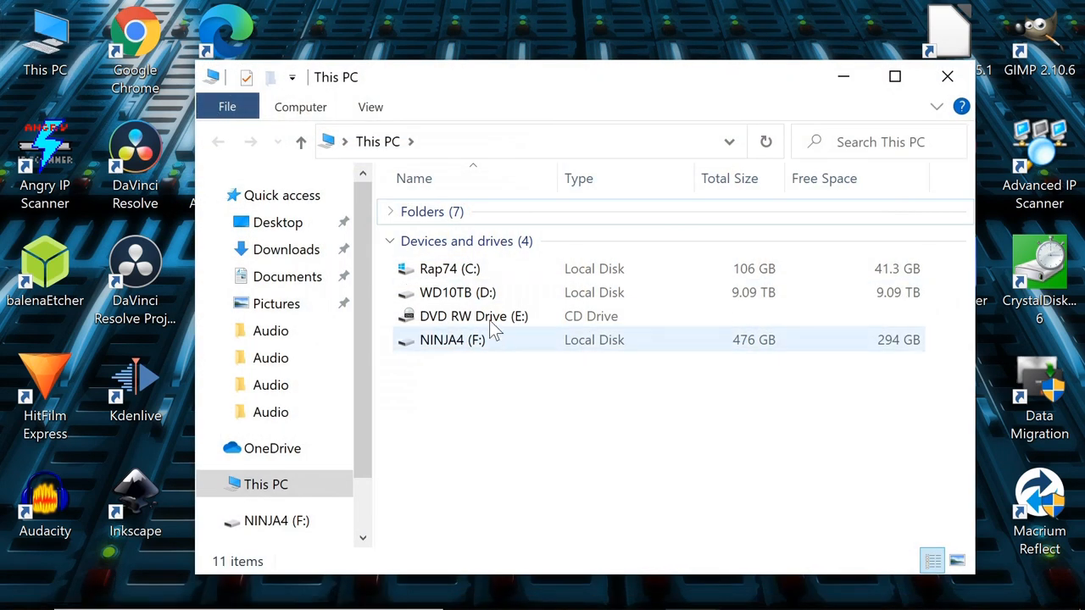
double_click(458, 292)
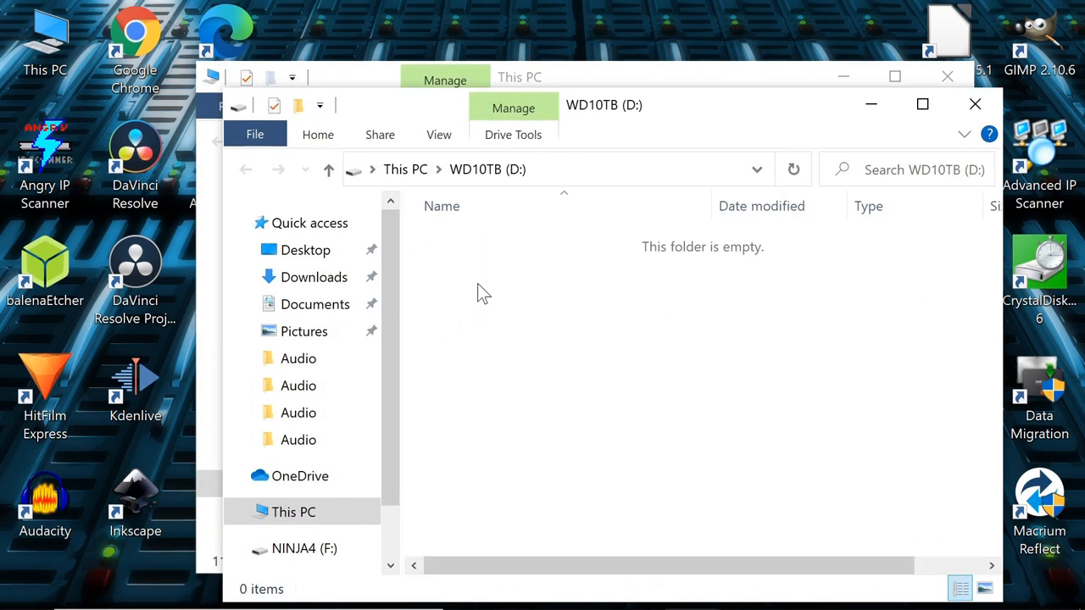
right_click(483, 292)
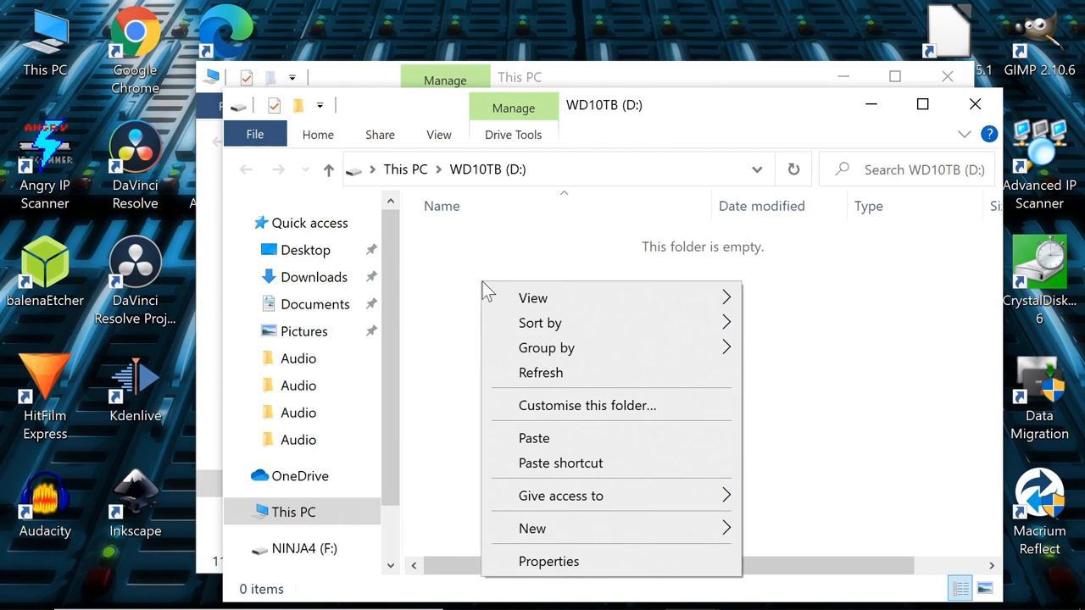
click(566, 455)
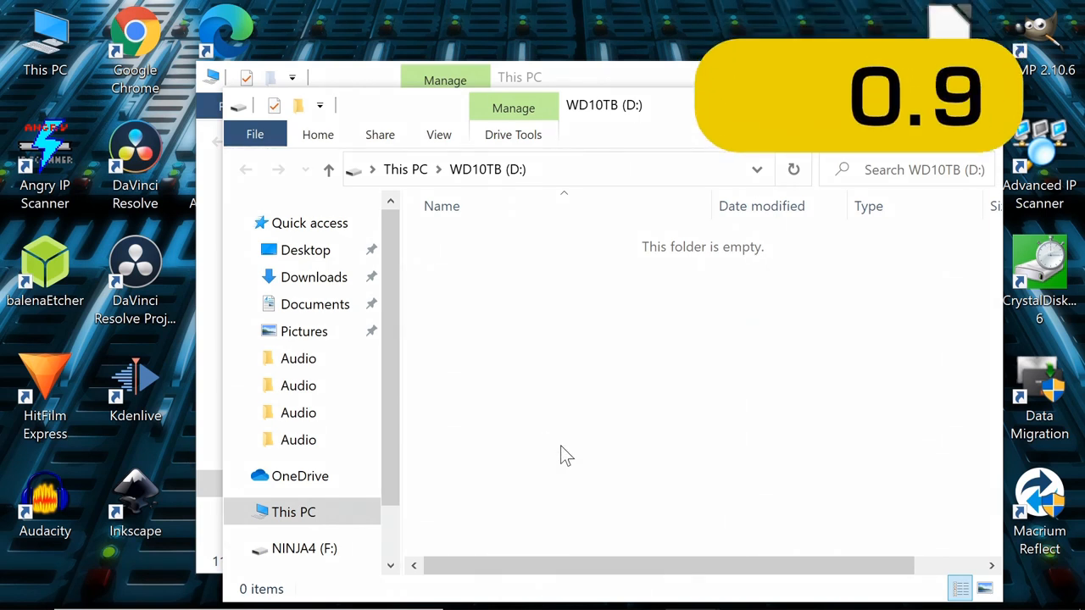